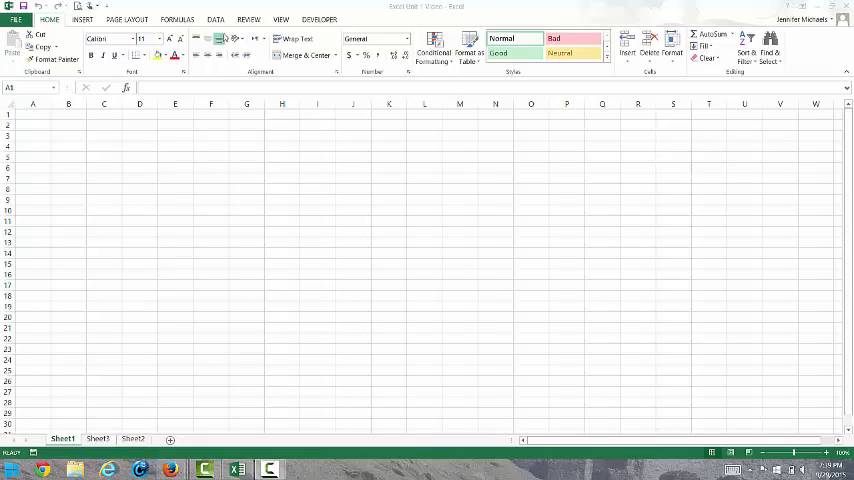
{"action": "mouse_move", "coordinate": [159, 132]}
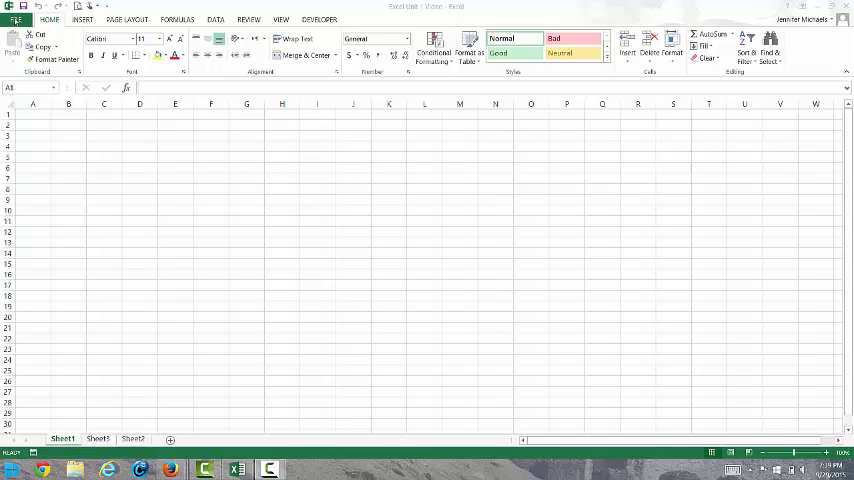
{"action": "mouse_move", "coordinate": [97, 231]}
{"action": "type", "text": "Documentation"}
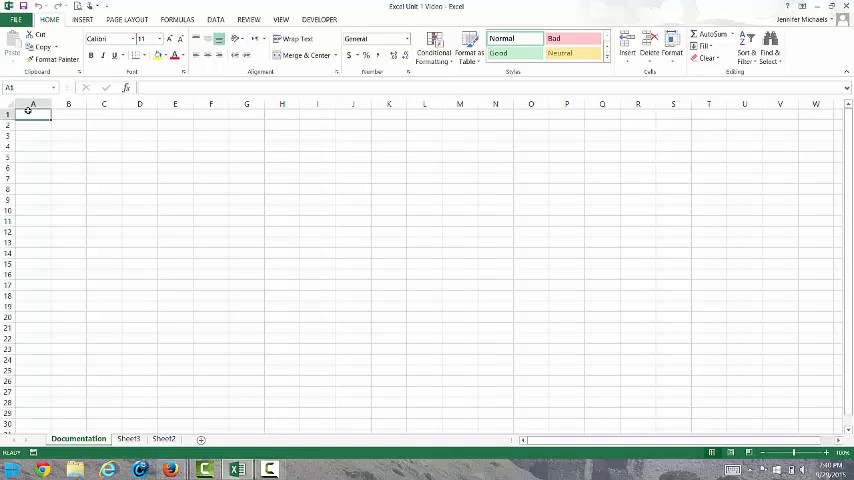
{"action": "mouse_move", "coordinate": [102, 164]}
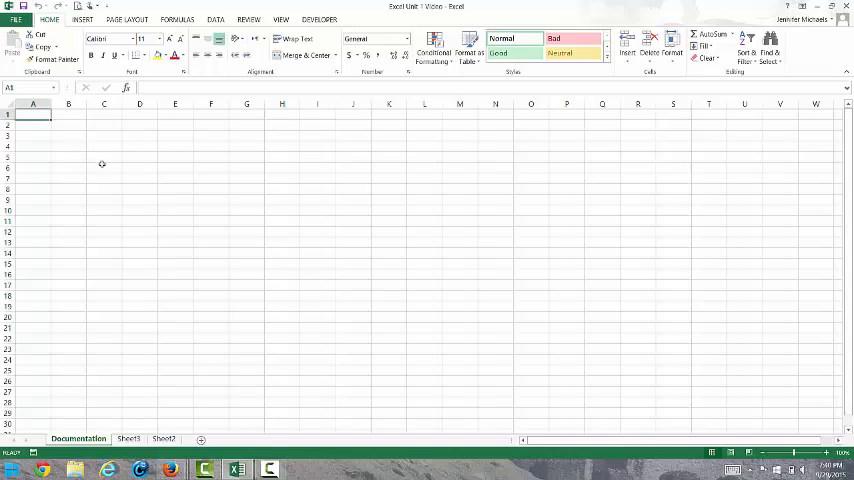
- Enter 'Created by: Jenny Michaels' and 'Creation Date: 9/29/2015' in columns A and B
{"action": "type", "text": "c"}
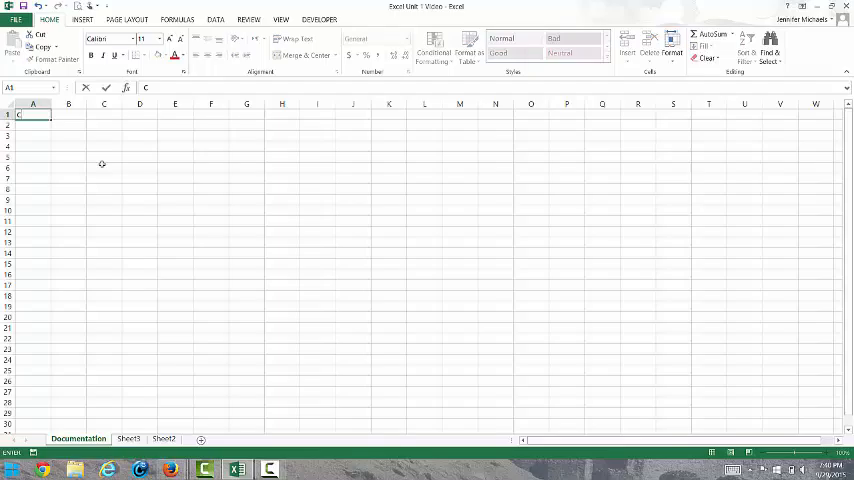
{"action": "type", "text": "reated by:"}
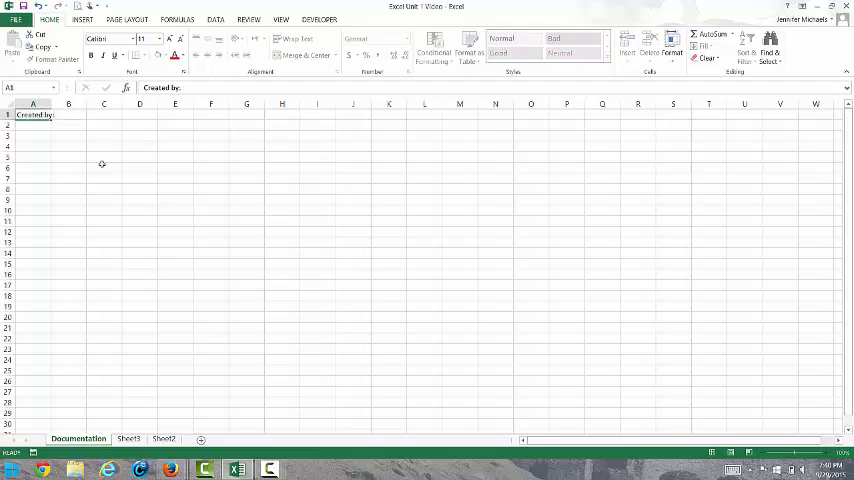
{"action": "type", "text": "Jenny Michaels"}
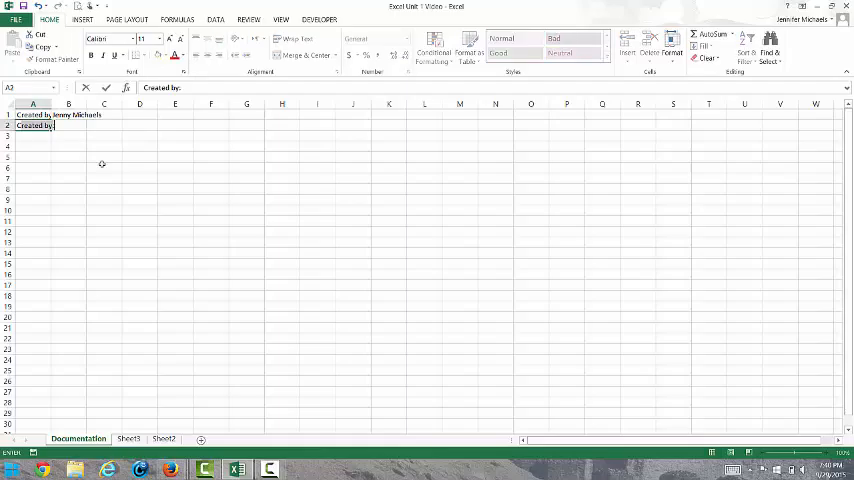
{"action": "type", "text": "Creation Date"}
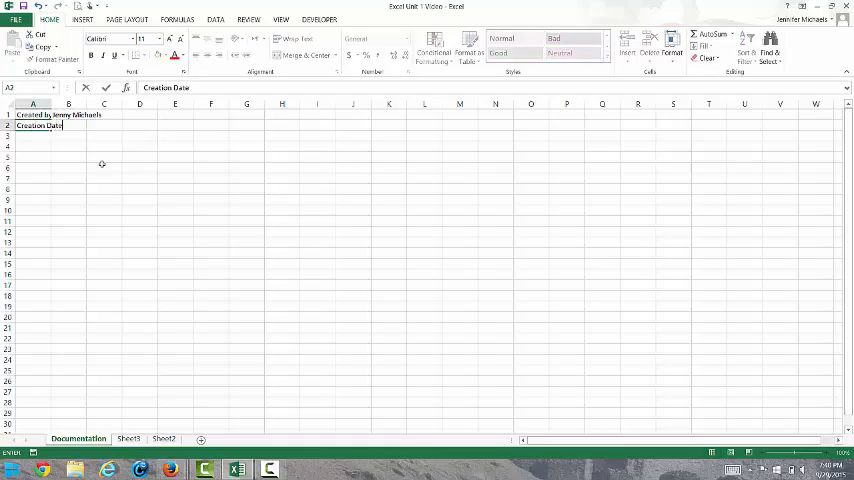
{"action": "key", "text": "Return"}
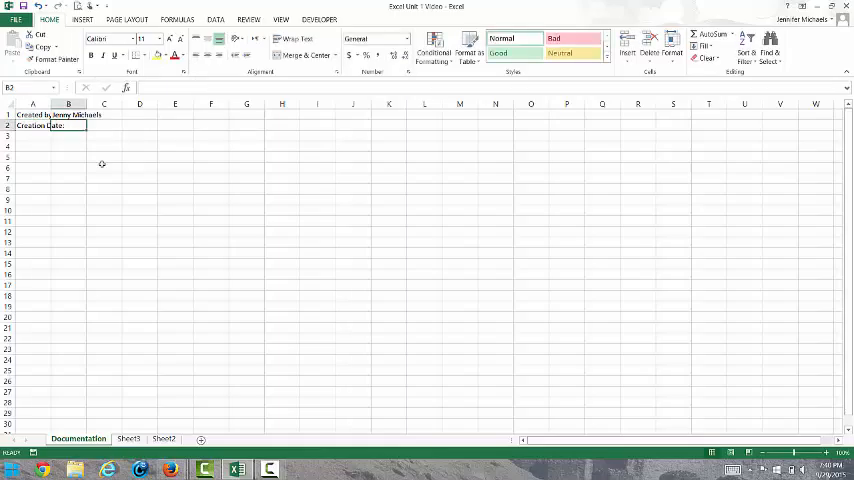
{"action": "type", "text": "9/29/2015"}
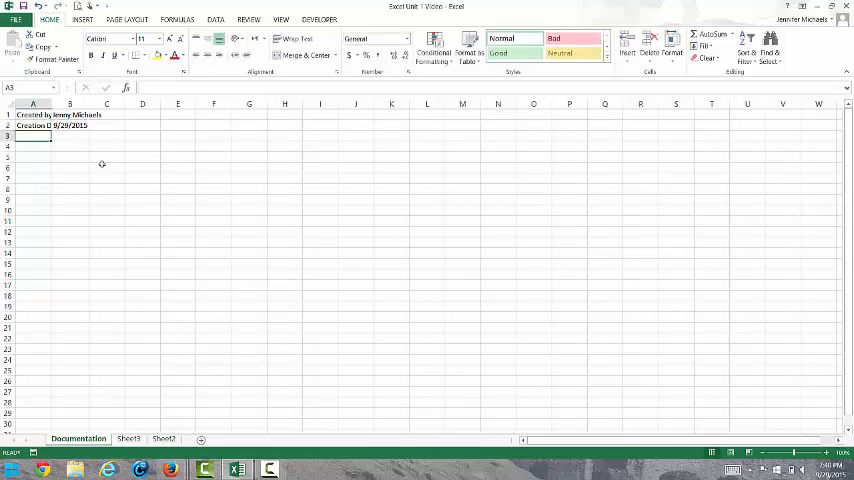
- Add the purpose 'Sales analysis for the first half of the year' and widen column A to fit
{"action": "type", "text": "Purpose:"}
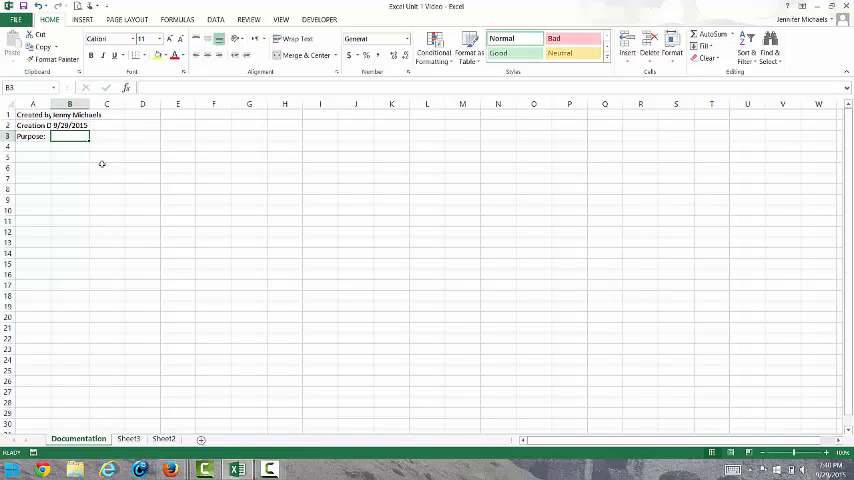
{"action": "type", "text": "Sales analysis for the first half of the year"}
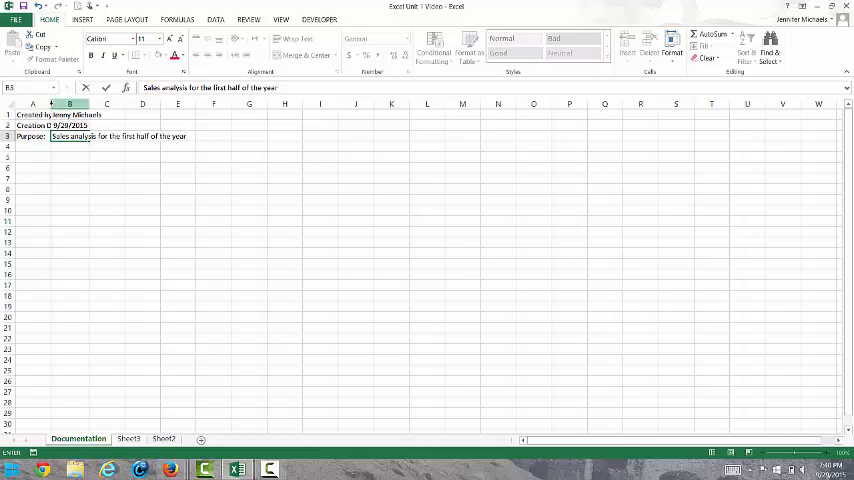
{"action": "left_click", "coordinate": [88, 104]}
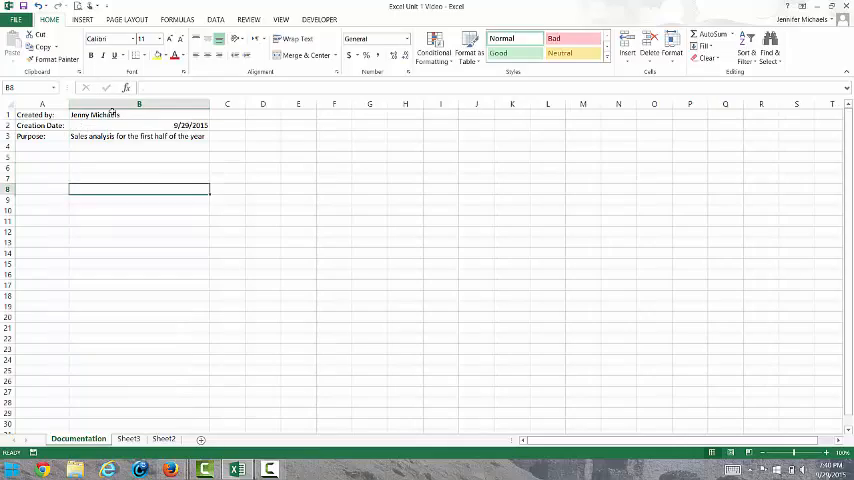
{"action": "left_click", "coordinate": [138, 167]}
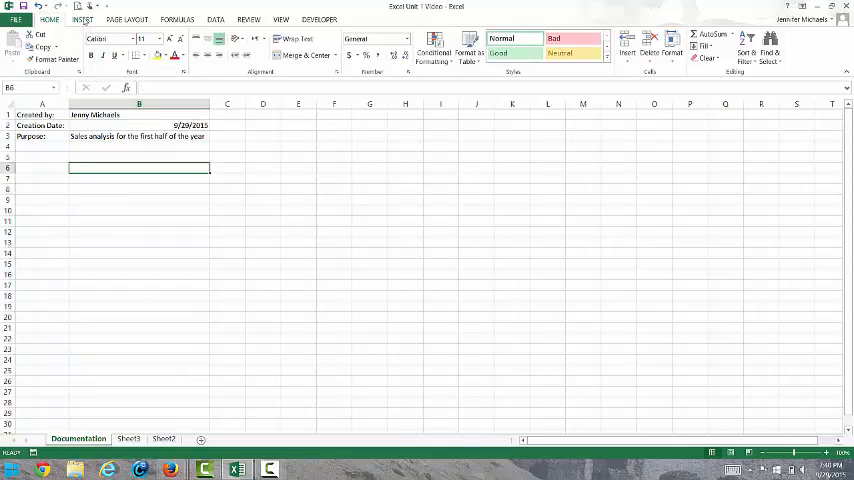
- Insert the SPACGRAPH Pac-Man pie chart picture below the purpose entry
{"action": "left_click", "coordinate": [83, 19]}
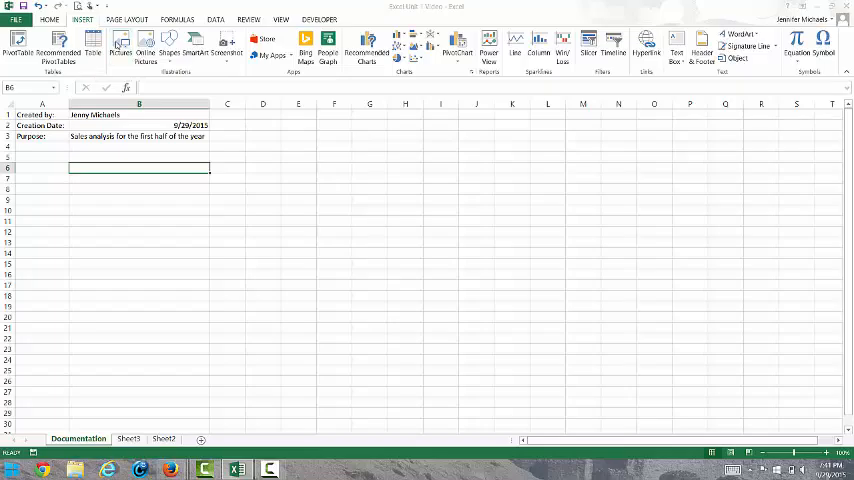
{"action": "left_click", "coordinate": [119, 45]}
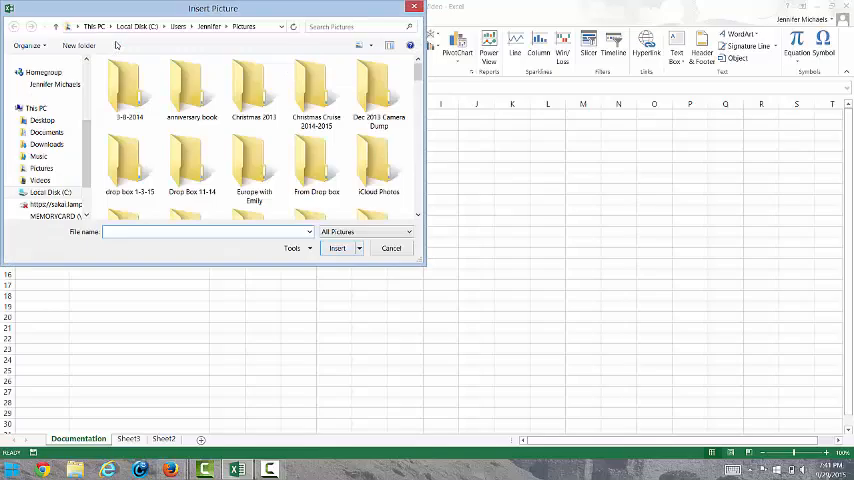
{"action": "left_click", "coordinate": [253, 165]}
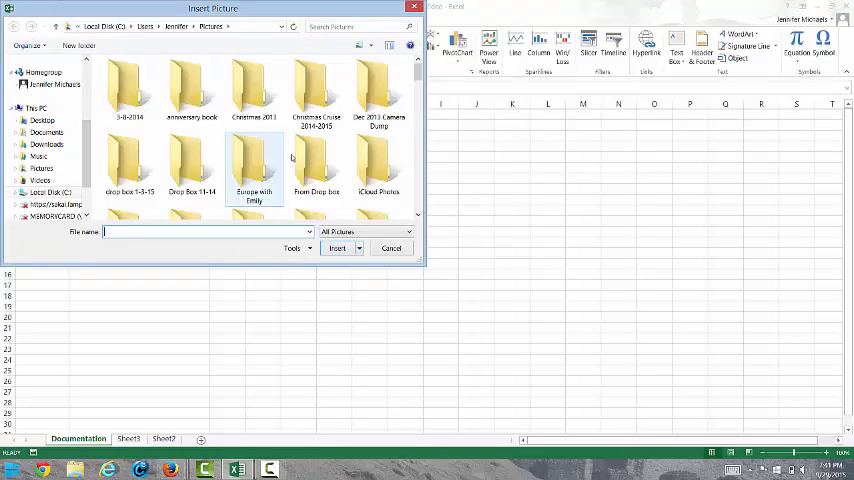
{"action": "scroll", "scroll_direction": "down", "scroll_amount": 3}
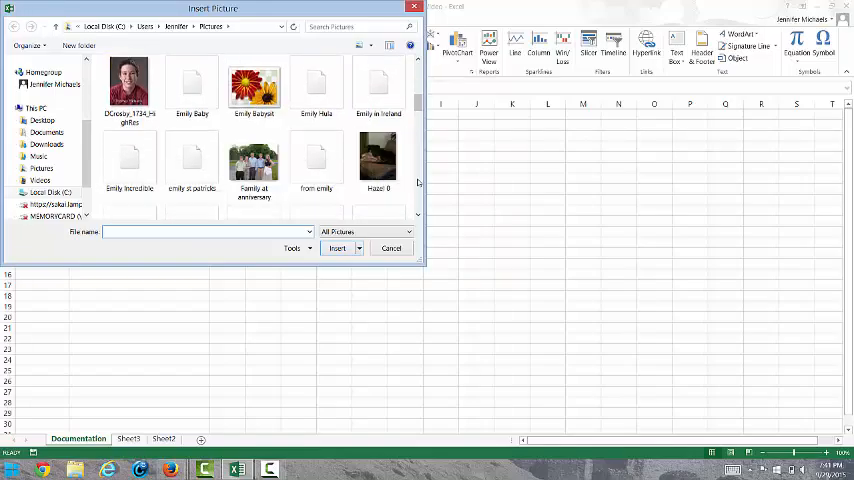
{"action": "scroll", "scroll_direction": "down", "scroll_amount": 3}
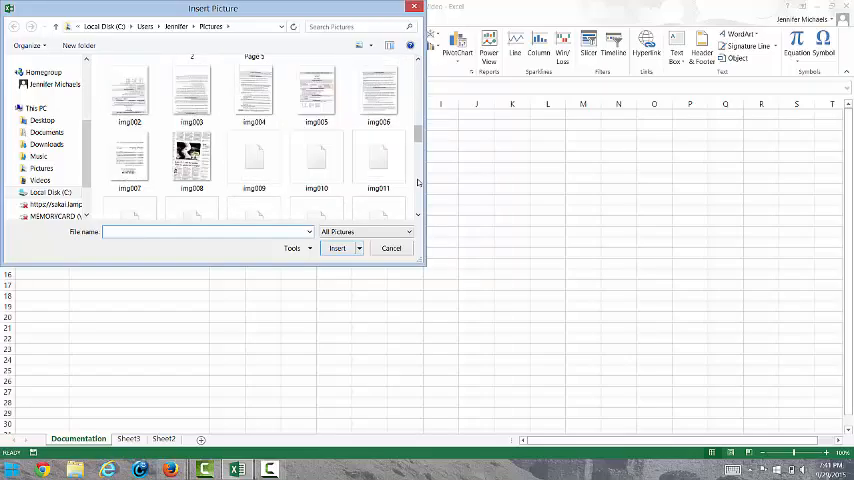
{"action": "scroll", "scroll_direction": "down", "scroll_amount": 3}
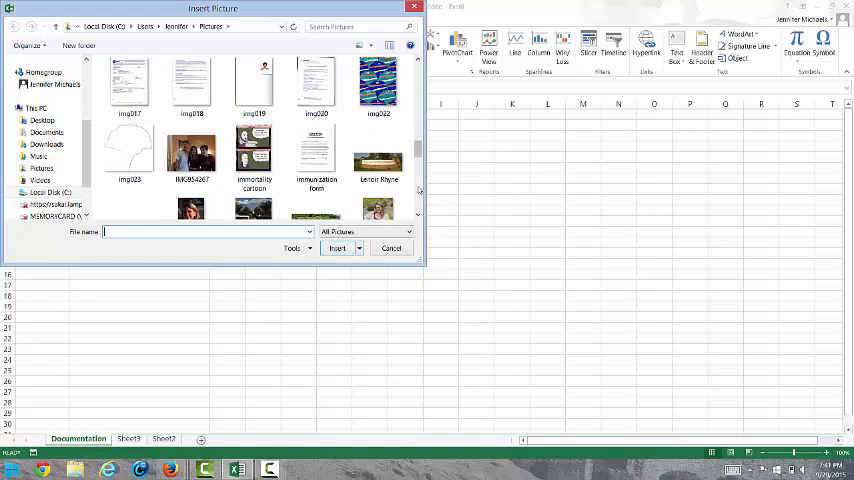
{"action": "scroll", "scroll_direction": "down", "scroll_amount": 3}
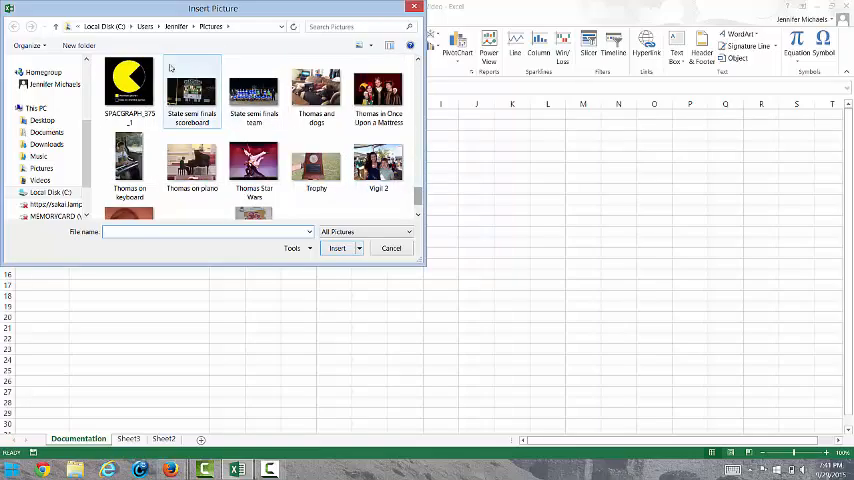
{"action": "left_click", "coordinate": [129, 85]}
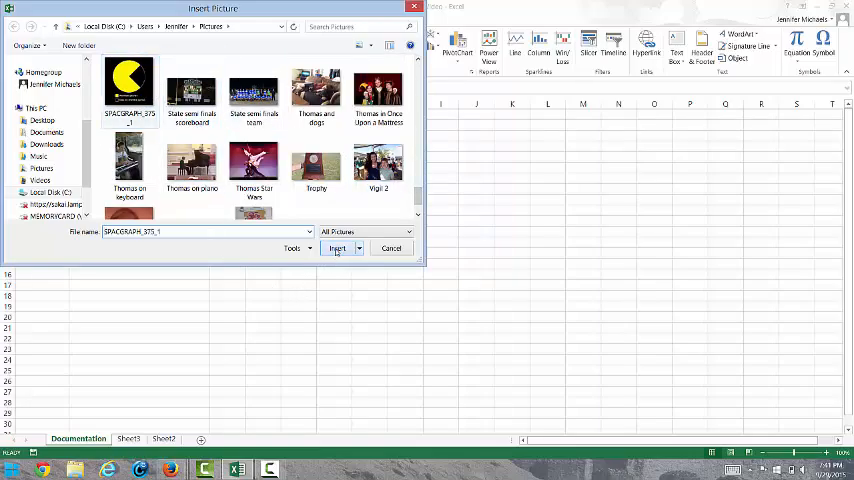
{"action": "left_click", "coordinate": [337, 248]}
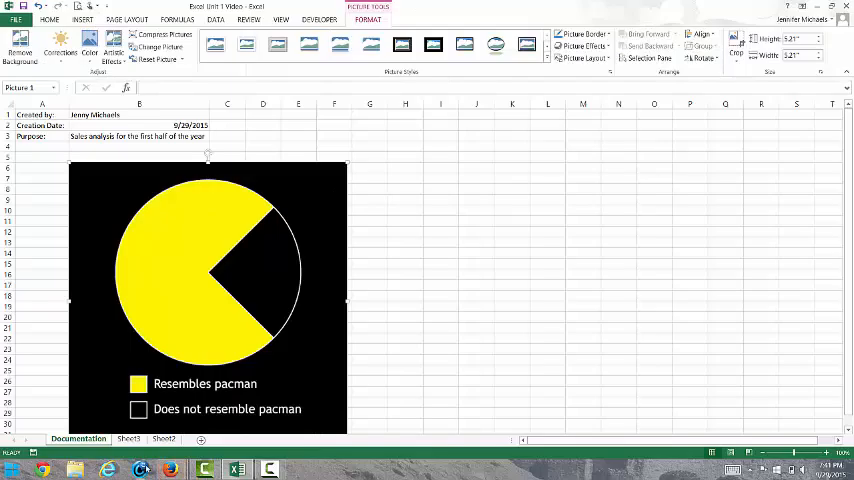
- Rename the second worksheet to Sales Data and add a new blank sheet
{"action": "left_click", "coordinate": [129, 438]}
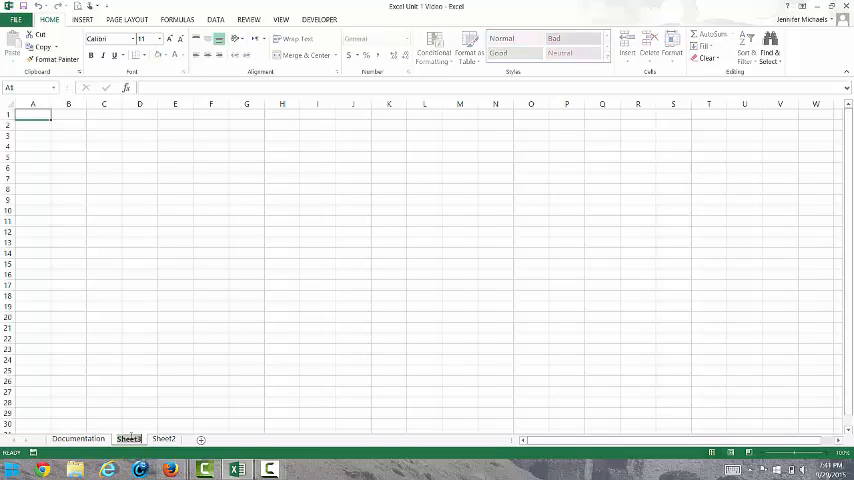
{"action": "double_click", "coordinate": [128, 438]}
{"action": "type", "text": "Sales"}
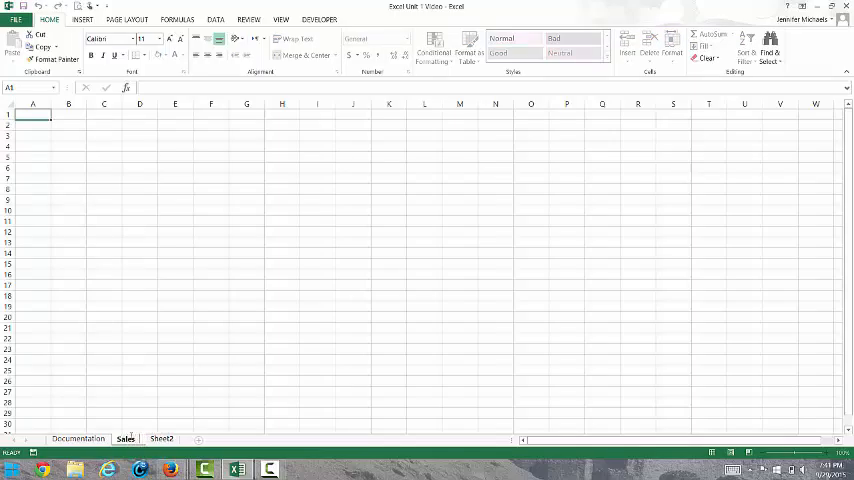
{"action": "double_click", "coordinate": [126, 439]}
{"action": "type", "text": " Data"}
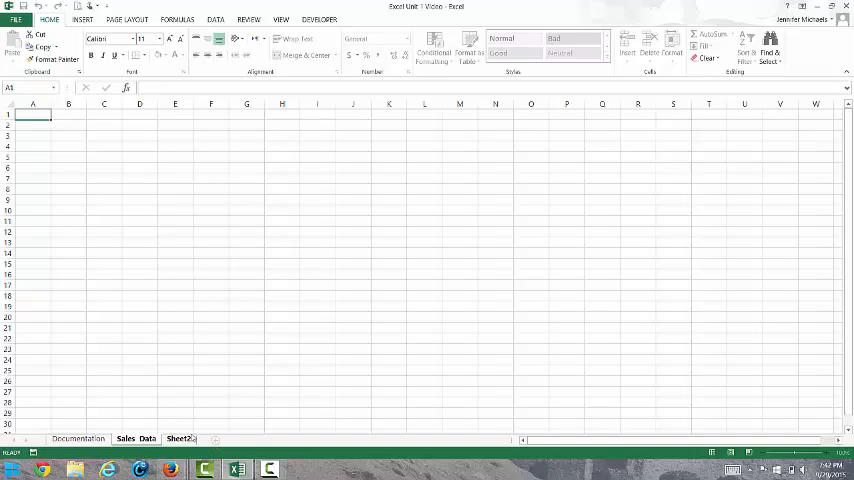
{"action": "mouse_move", "coordinate": [215, 440]}
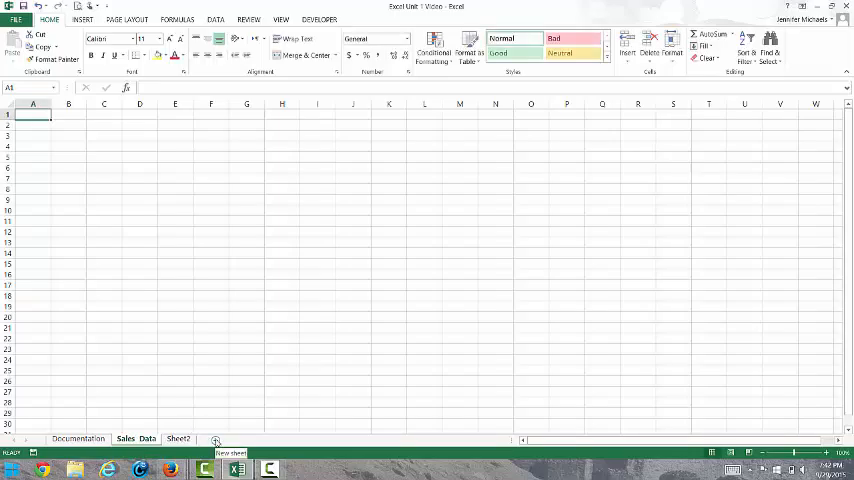
{"action": "left_click", "coordinate": [215, 440]}
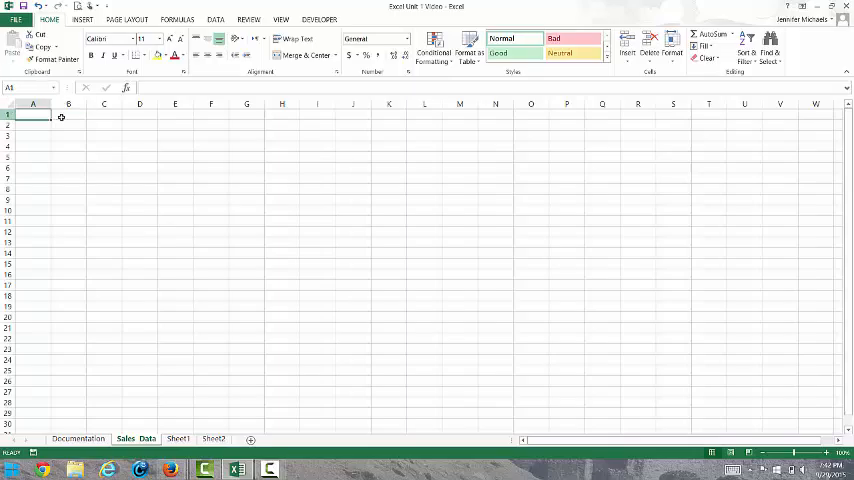
{"action": "mouse_move", "coordinate": [215, 180]}
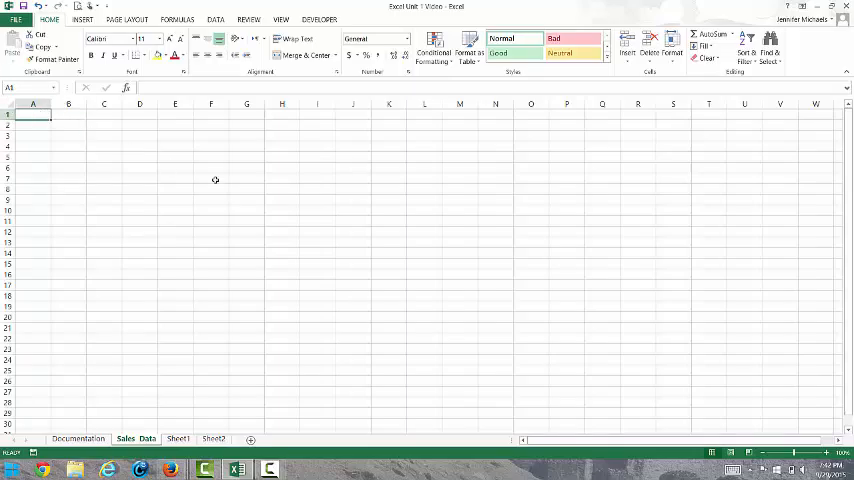
- Enter 'Sales Data for the Pacman Company' in A1 and apply the Title cell style
{"action": "type", "text": "Sales Data for the Pacman Compan"}
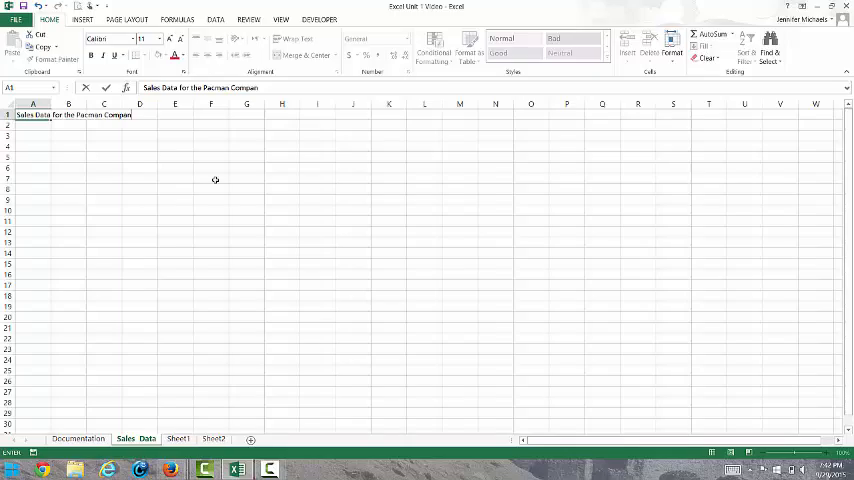
{"action": "key", "text": "Return"}
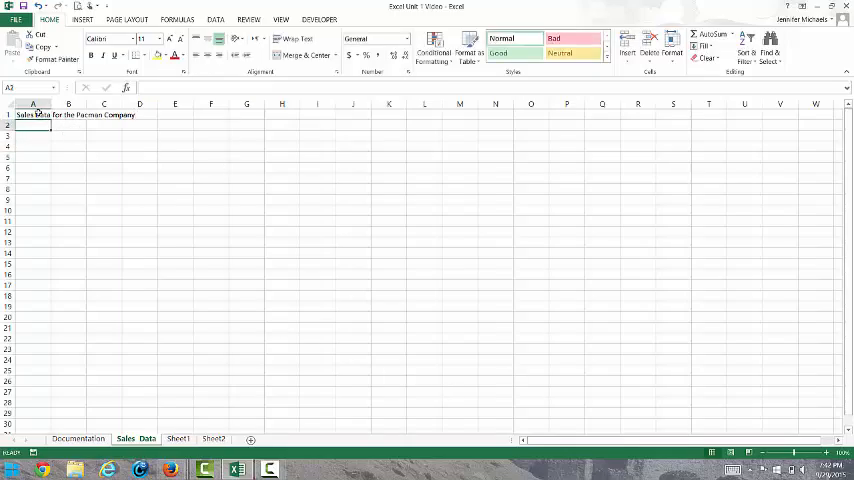
{"action": "left_click", "coordinate": [33, 114]}
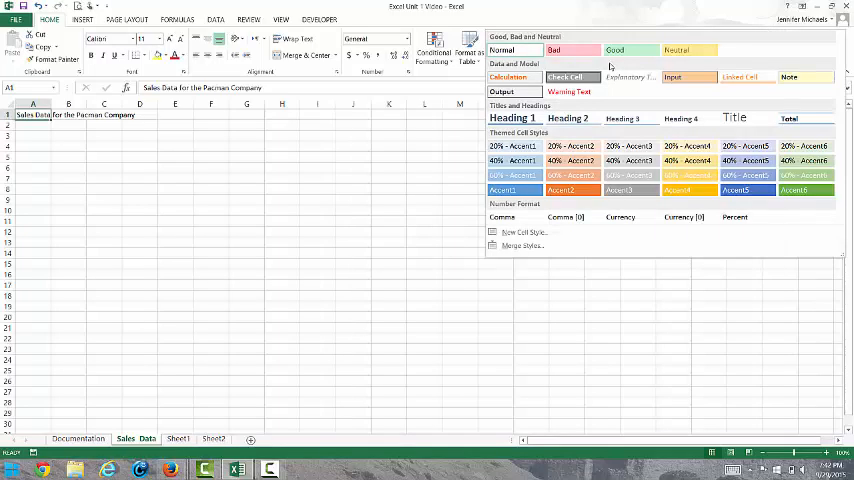
{"action": "mouse_move", "coordinate": [734, 118]}
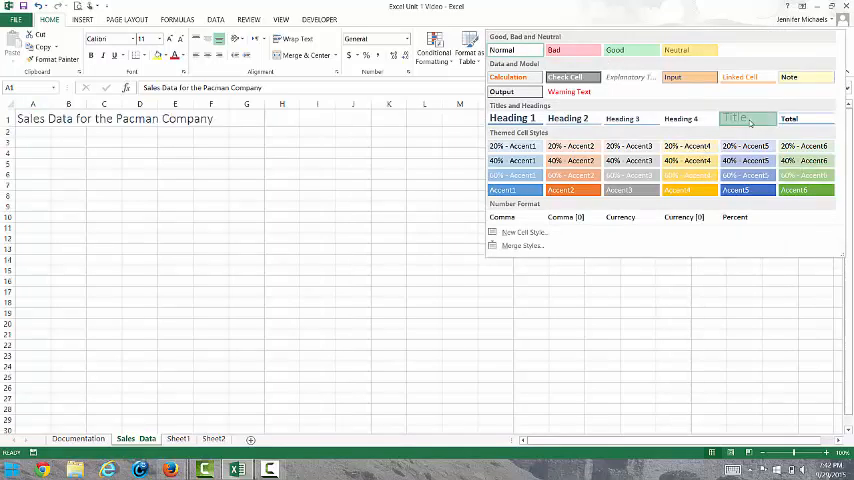
{"action": "left_click", "coordinate": [736, 118]}
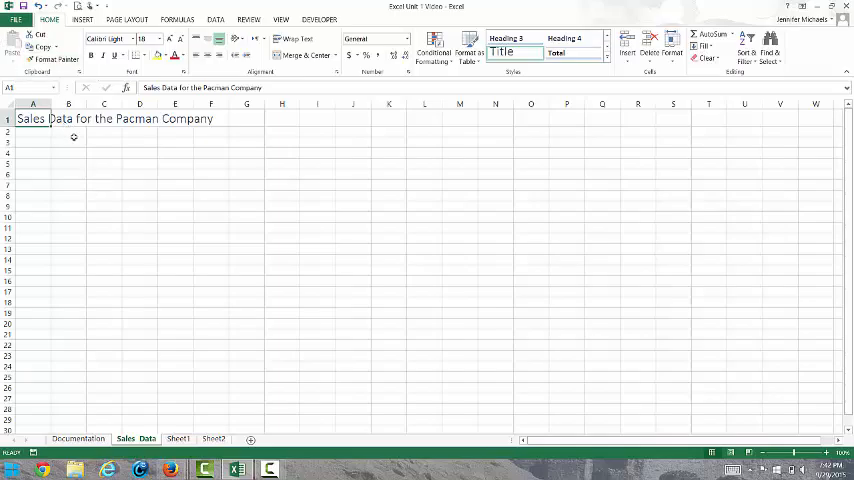
{"action": "left_click", "coordinate": [68, 141]}
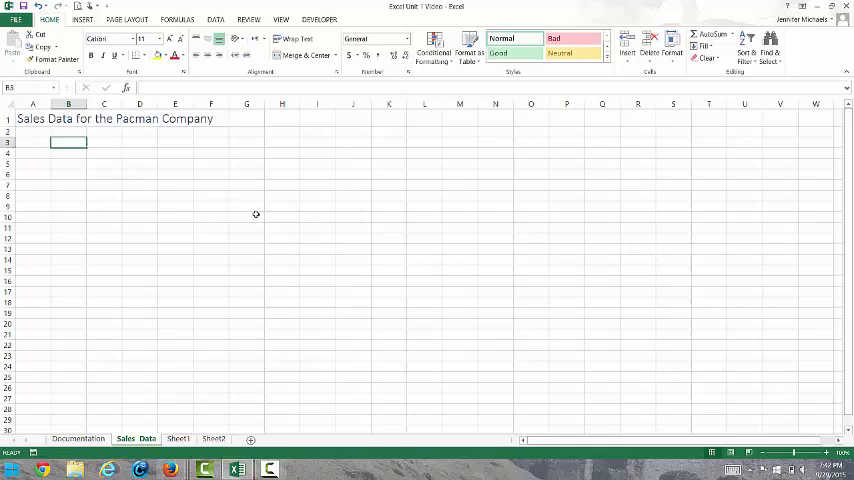
- Type January in B3 and fill the months across to June in G3
{"action": "type", "text": "January"}
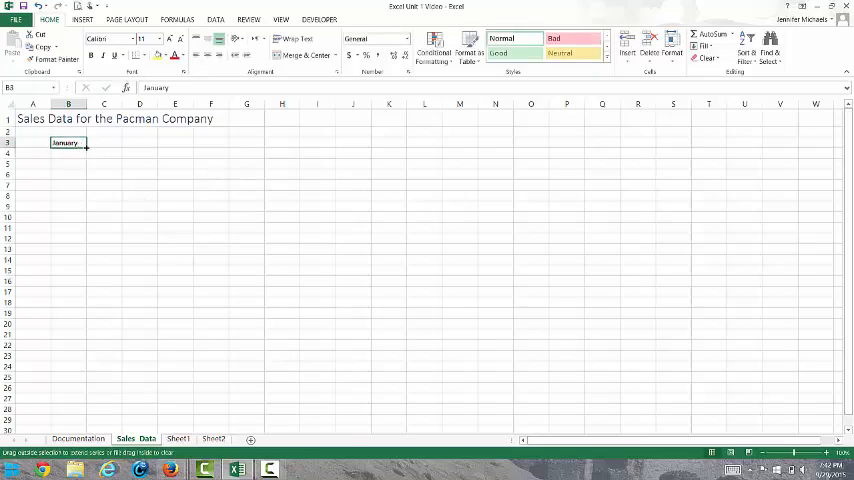
{"action": "left_click_drag", "start_coordinate": [68, 142], "coordinate": [247, 142]}
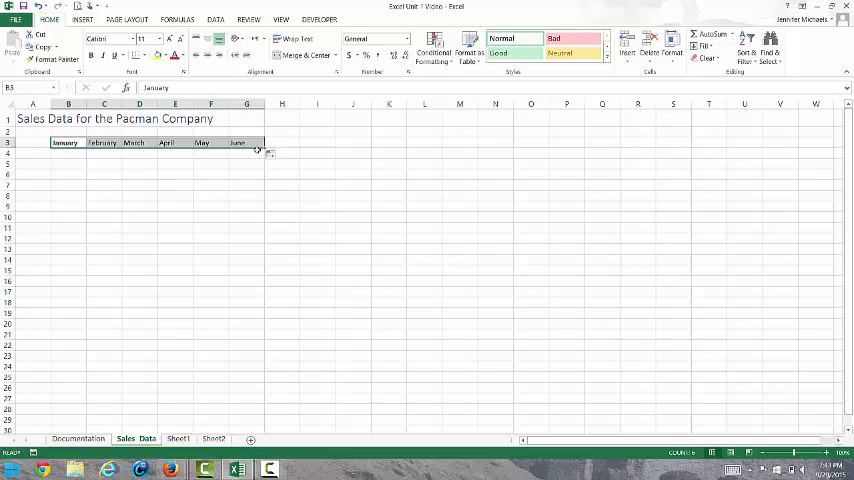
- Enter Item 1 and Item 2, then fill labels down to Item 6 in A9
{"action": "left_click", "coordinate": [33, 152]}
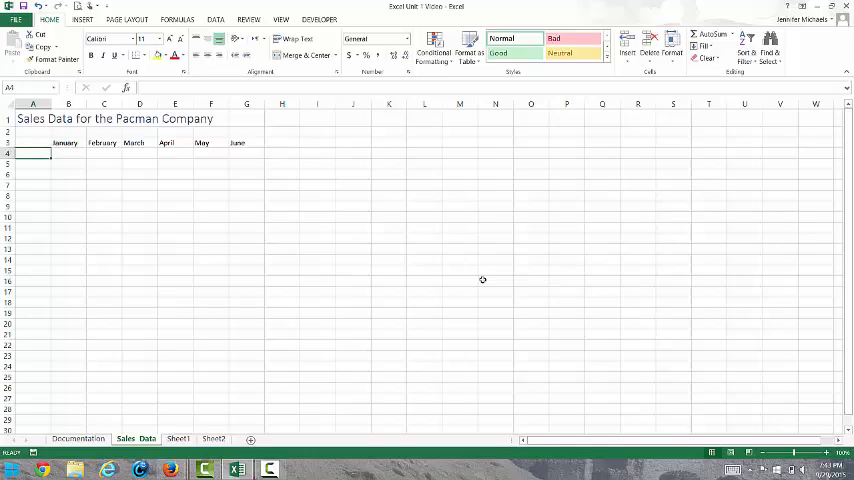
{"action": "type", "text": "Item 1"}
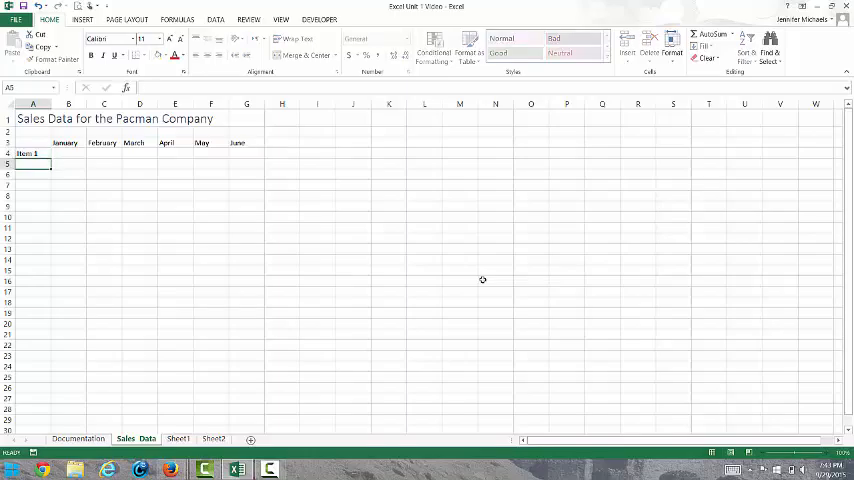
{"action": "type", "text": "Item 1"}
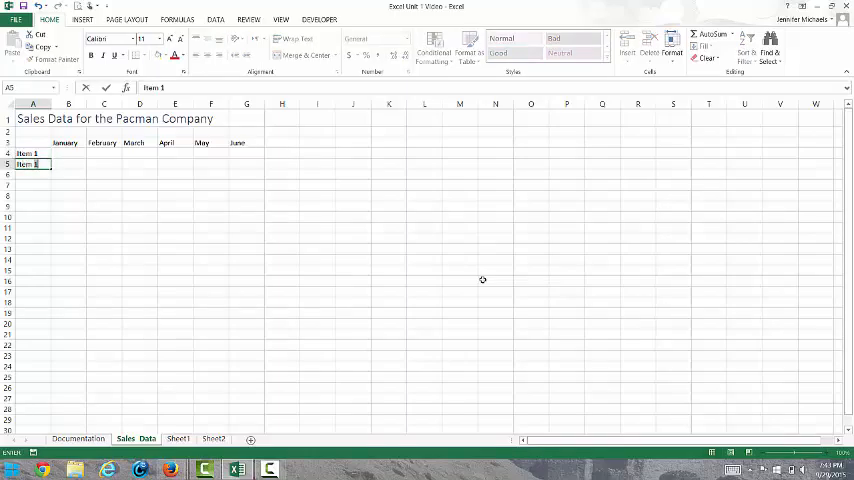
{"action": "key", "text": "Return"}
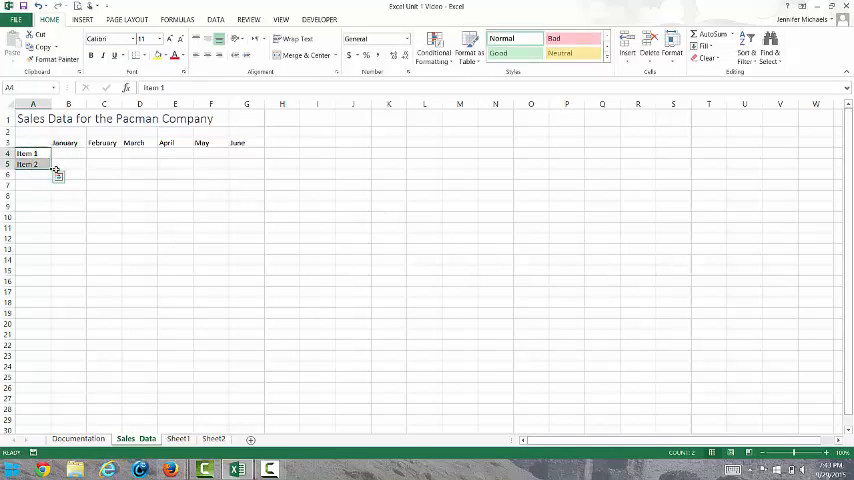
{"action": "left_click_drag", "start_coordinate": [33, 163], "coordinate": [55, 185]}
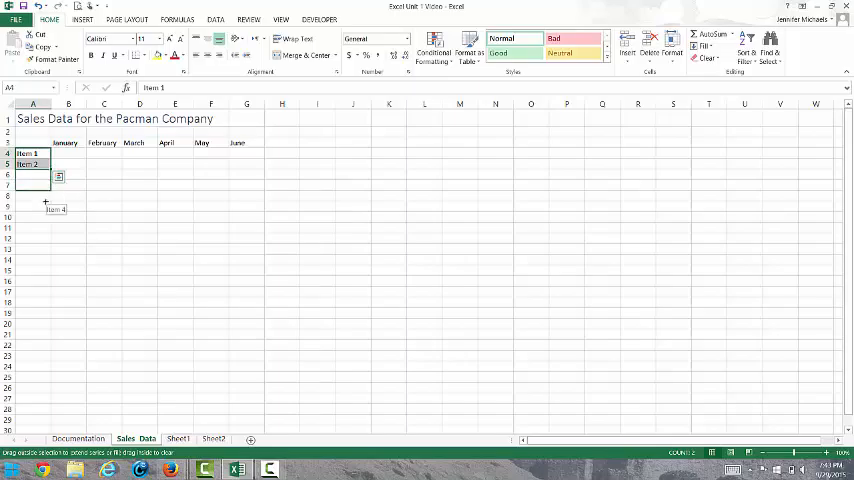
{"action": "left_click_drag", "start_coordinate": [33, 164], "coordinate": [33, 207]}
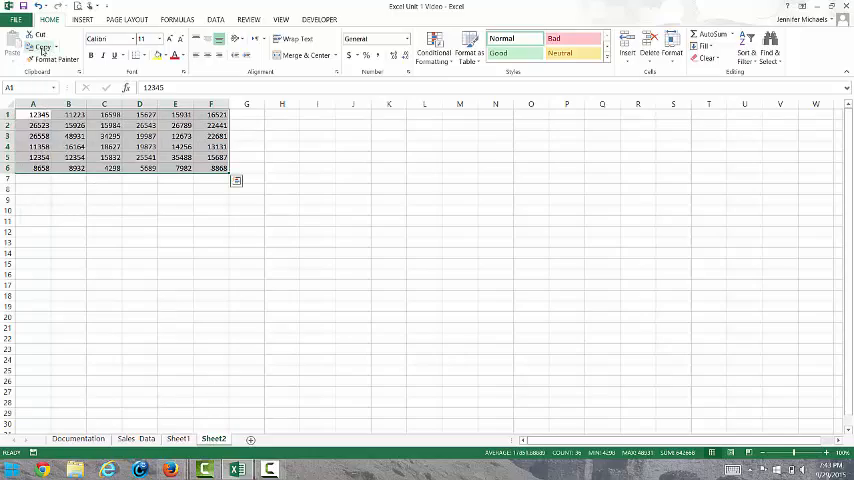
- Paste the Sheet2 sales figures into B4:G9 on the Sales Data sheet
{"action": "left_click", "coordinate": [135, 438]}
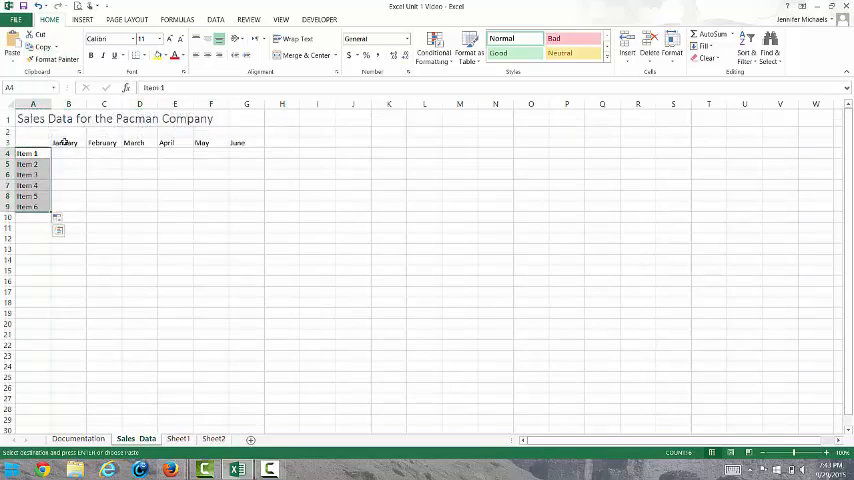
{"action": "left_click", "coordinate": [13, 47]}
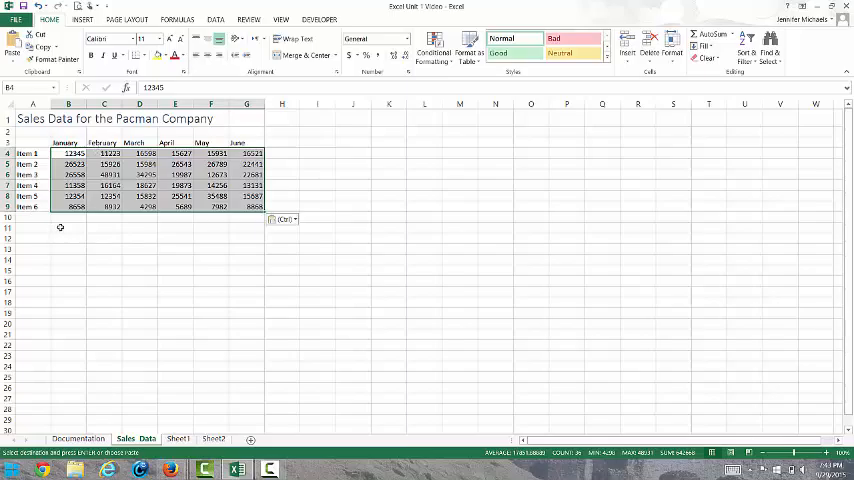
{"action": "mouse_move", "coordinate": [59, 220]}
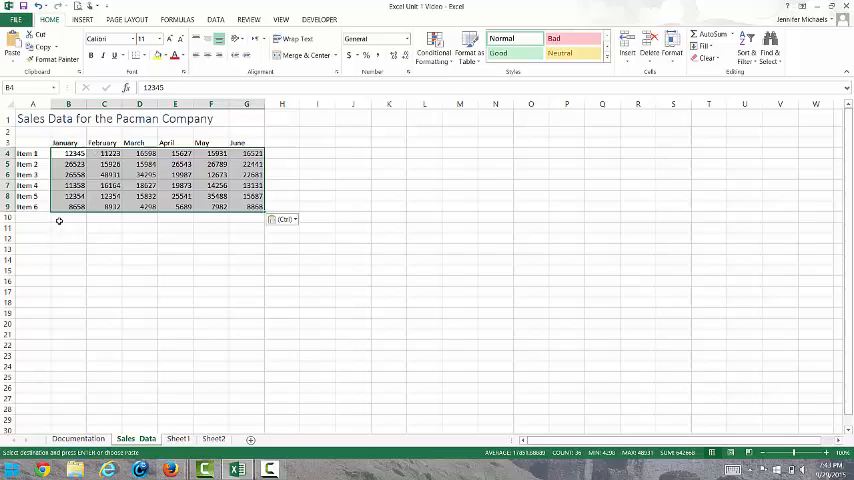
{"action": "mouse_move", "coordinate": [271, 158]}
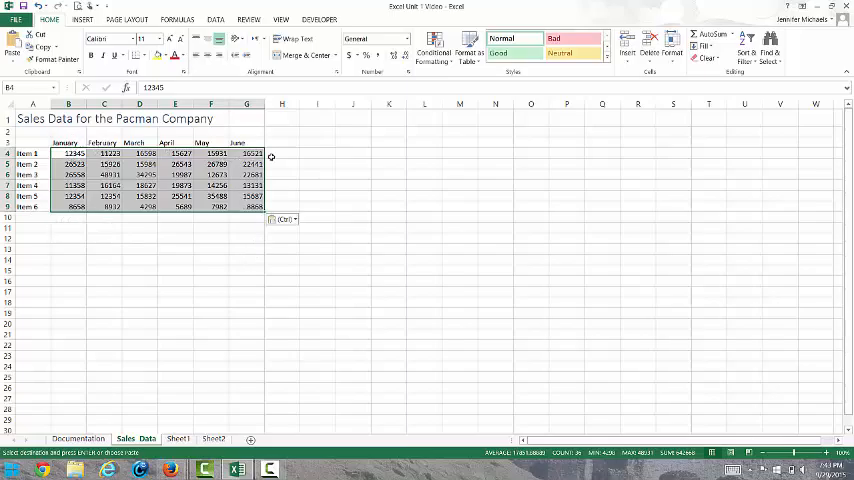
{"action": "left_click", "coordinate": [281, 141]}
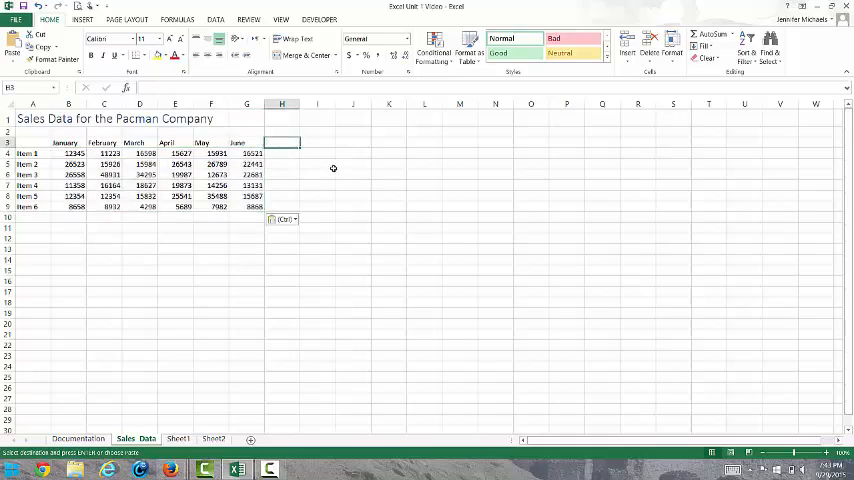
- Head column H 'Total' and fill SUM totals for Items 1–6 into H4:H9
{"action": "type", "text": "Total"}
{"action": "left_click", "coordinate": [317, 143]}
{"action": "type", "text": "Average"}
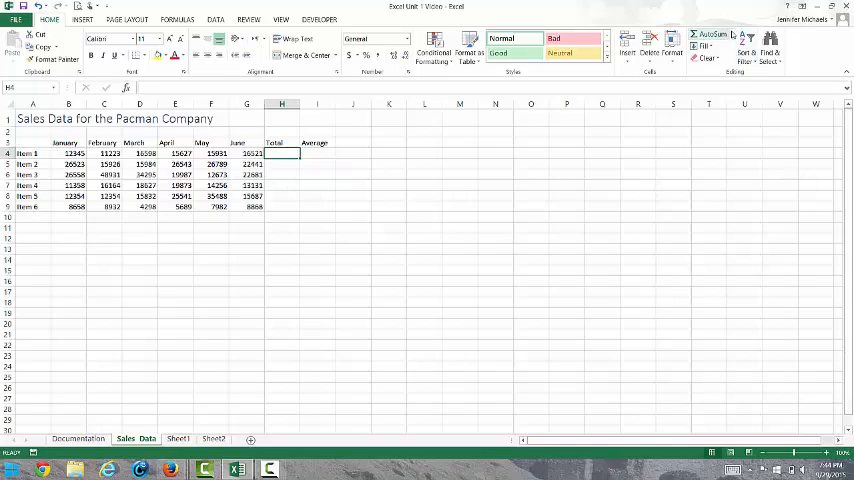
{"action": "left_click", "coordinate": [725, 34]}
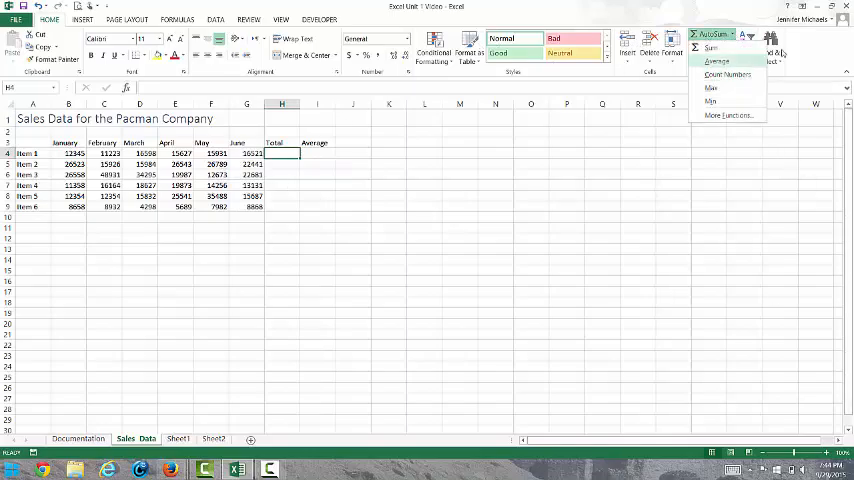
{"action": "left_click", "coordinate": [713, 48]}
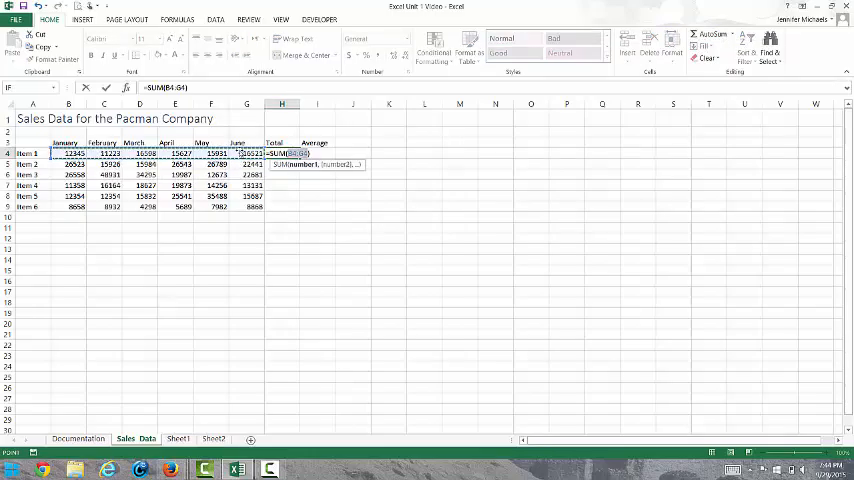
{"action": "key", "text": "Return"}
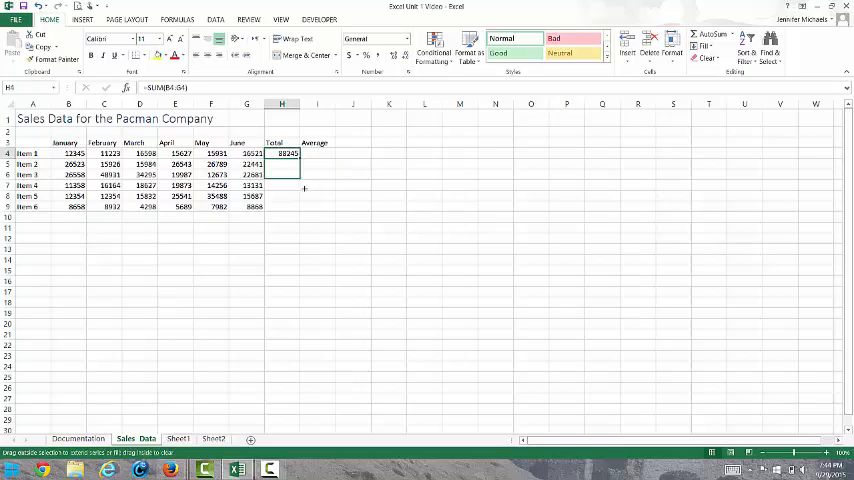
{"action": "left_click_drag", "start_coordinate": [282, 153], "coordinate": [282, 206]}
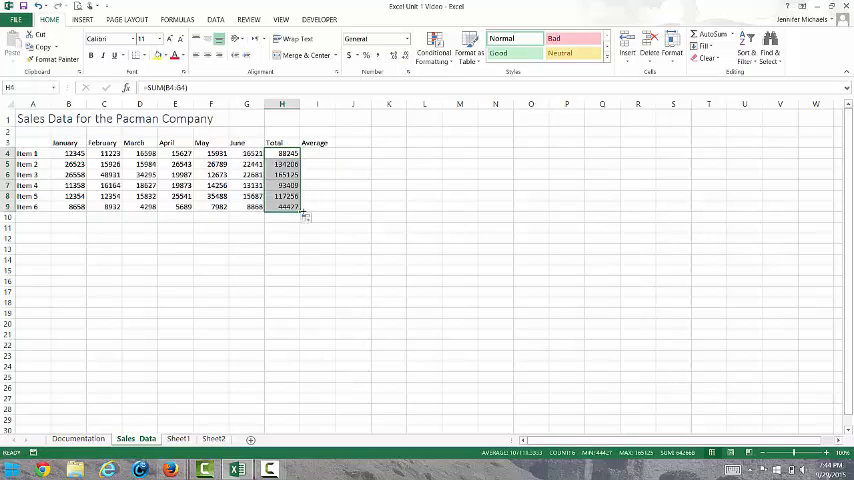
{"action": "mouse_move", "coordinate": [343, 173]}
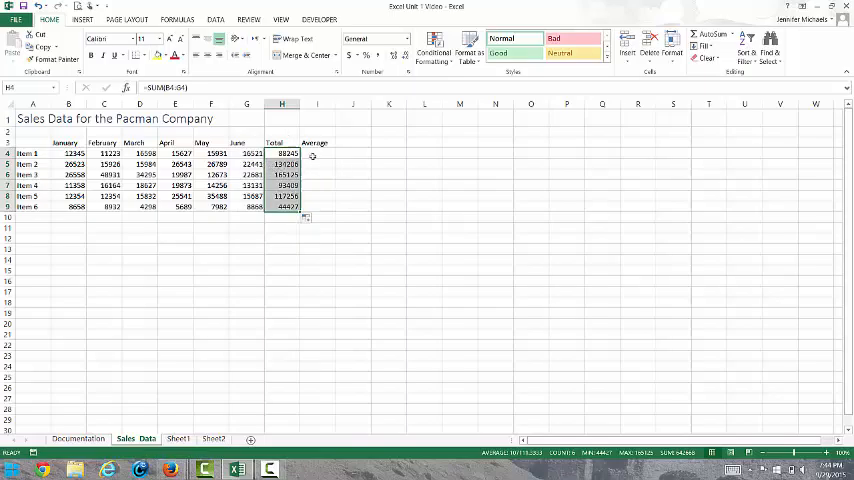
- Enter an AVERAGE formula in I4 and copy it down to I9
{"action": "left_click", "coordinate": [316, 153]}
{"action": "type", "text": "=AVERAGE(B4:G4)"}
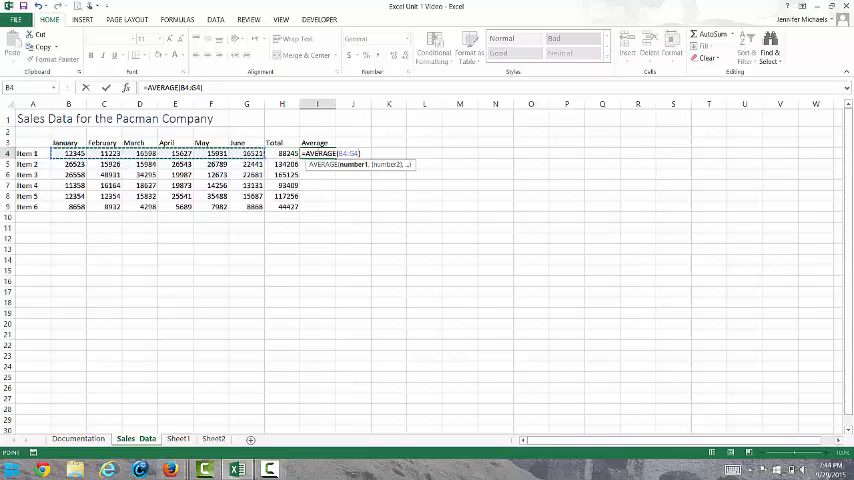
{"action": "key", "text": "Return"}
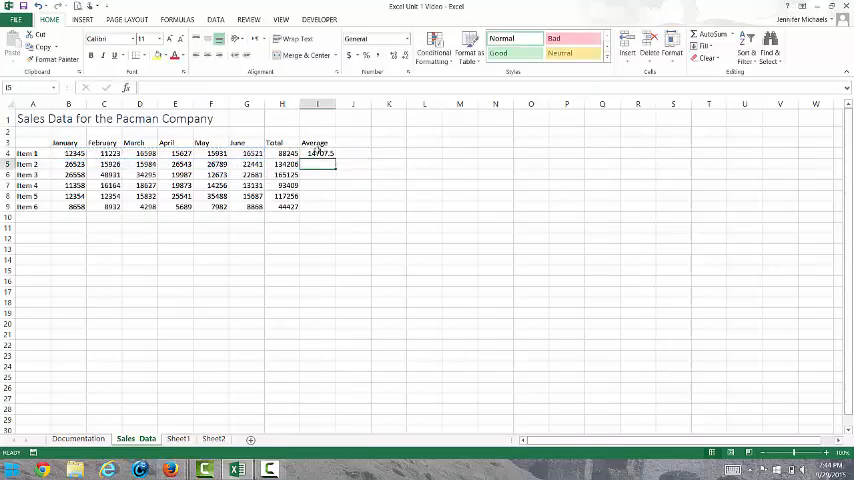
{"action": "left_click", "coordinate": [318, 153]}
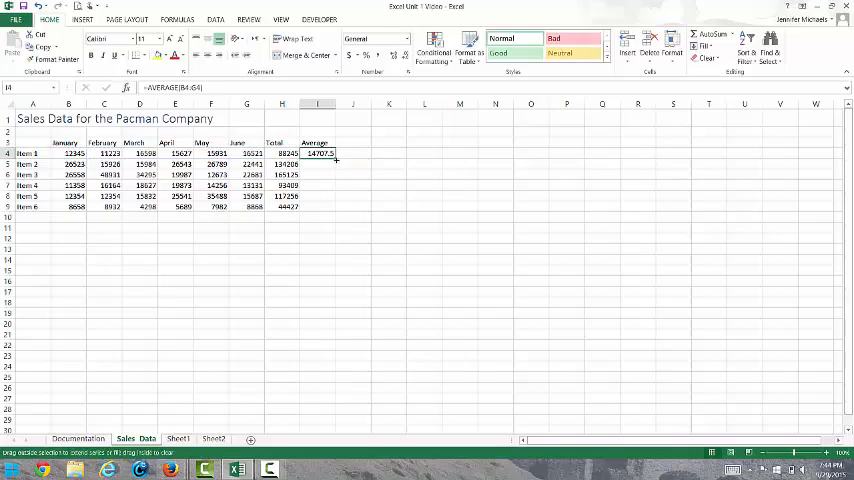
{"action": "left_click_drag", "start_coordinate": [318, 153], "coordinate": [318, 206]}
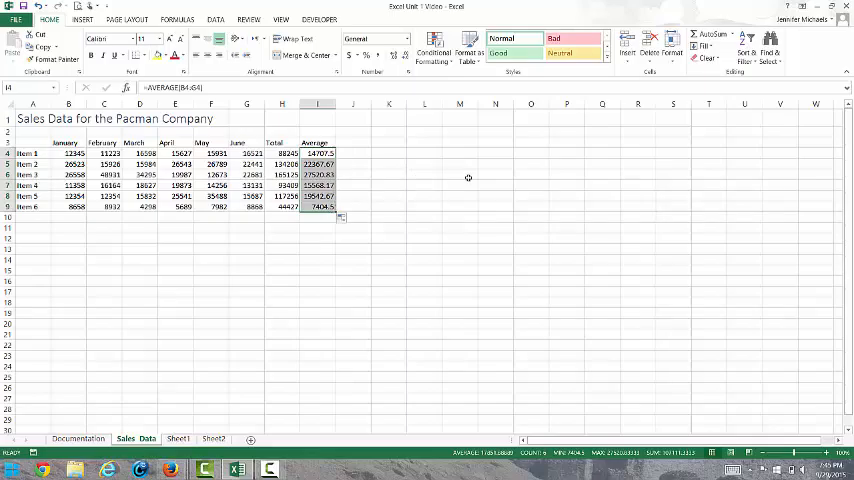
{"action": "left_click", "coordinate": [33, 217]}
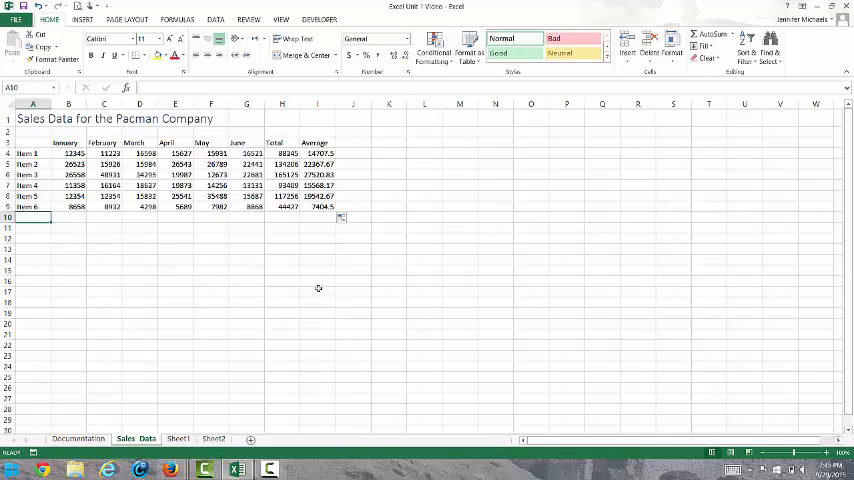
- Type the row labels 'Total' in A10 and 'Average' in A11
{"action": "type", "text": "Total"}
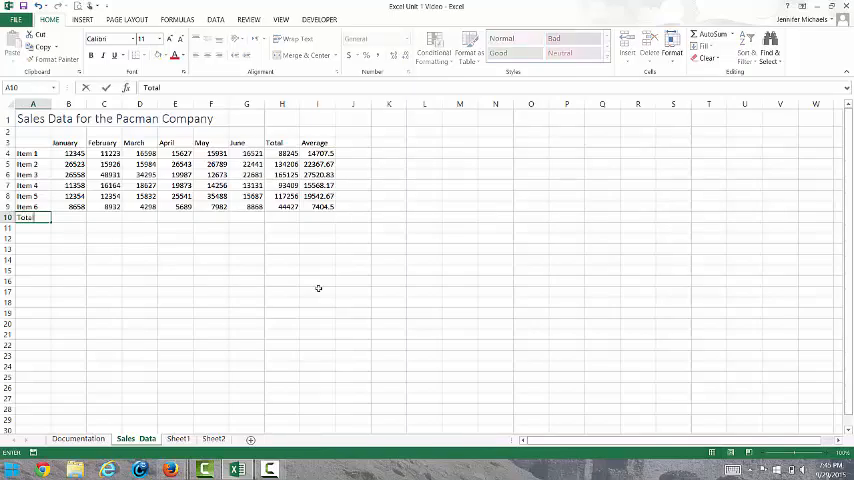
{"action": "type", "text": "Average"}
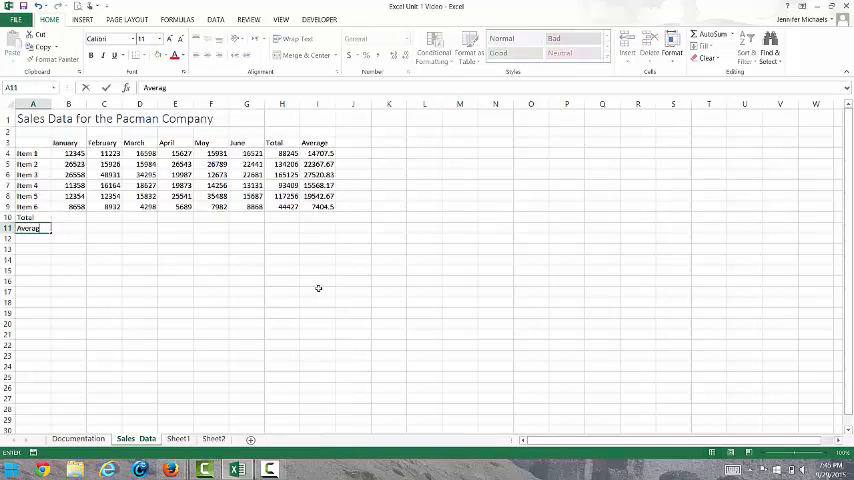
{"action": "key", "text": "Return"}
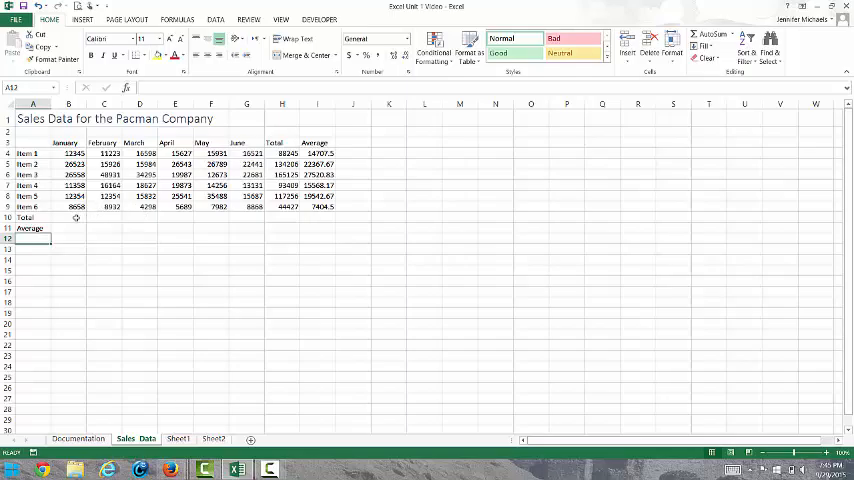
- AutoSum row 10 from January to Total, then average B4:B9 in B11 and fill across to H11
{"action": "left_click", "coordinate": [68, 217]}
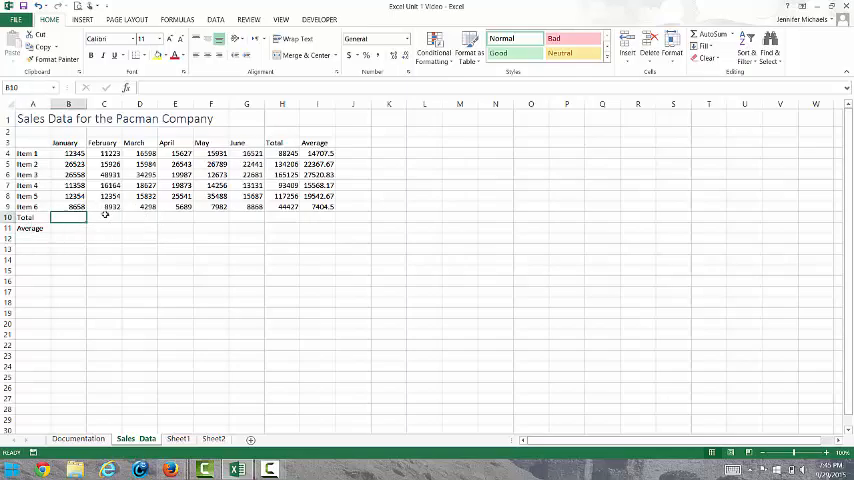
{"action": "left_click_drag", "start_coordinate": [68, 217], "coordinate": [282, 217]}
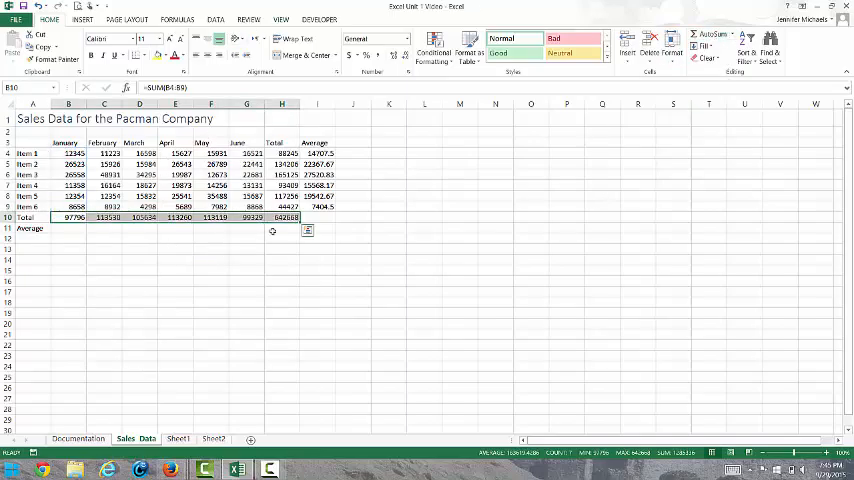
{"action": "left_click", "coordinate": [68, 228]}
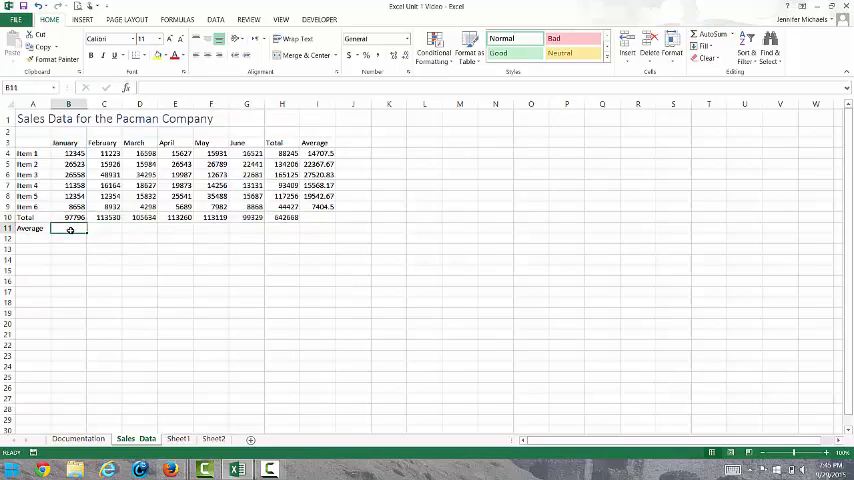
{"action": "left_click", "coordinate": [67, 152]}
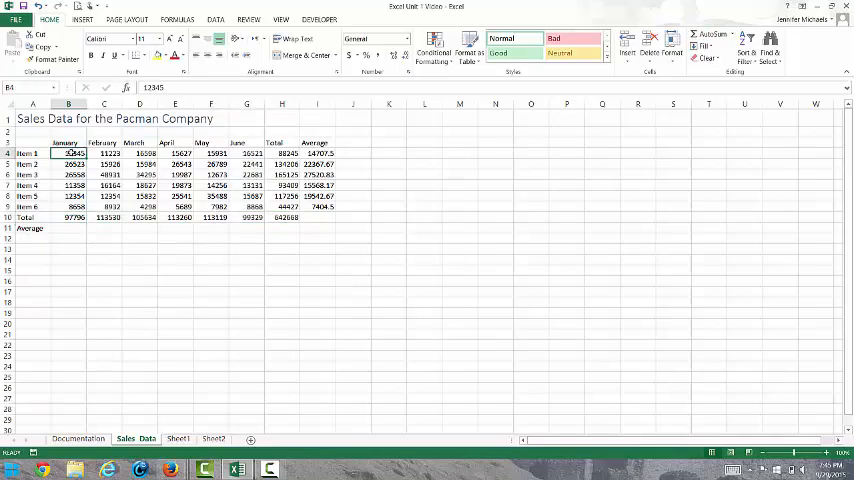
{"action": "left_click_drag", "start_coordinate": [67, 153], "coordinate": [67, 206]}
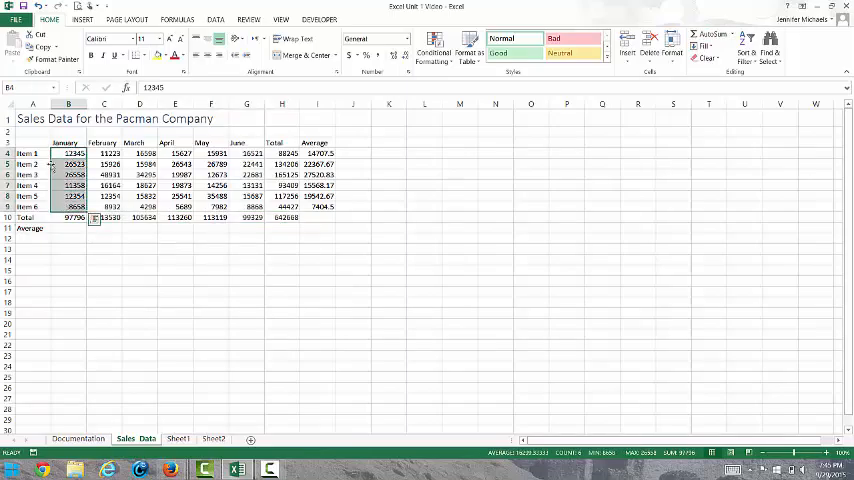
{"action": "mouse_move", "coordinate": [617, 200]}
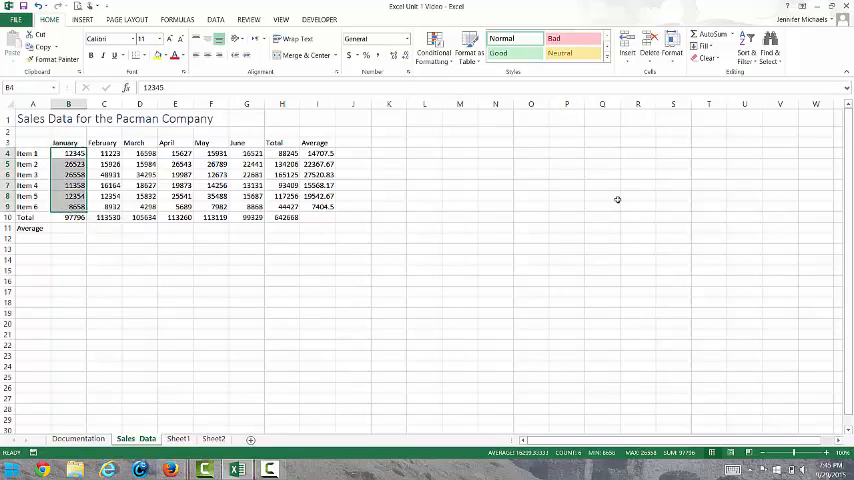
{"action": "left_click", "coordinate": [731, 34]}
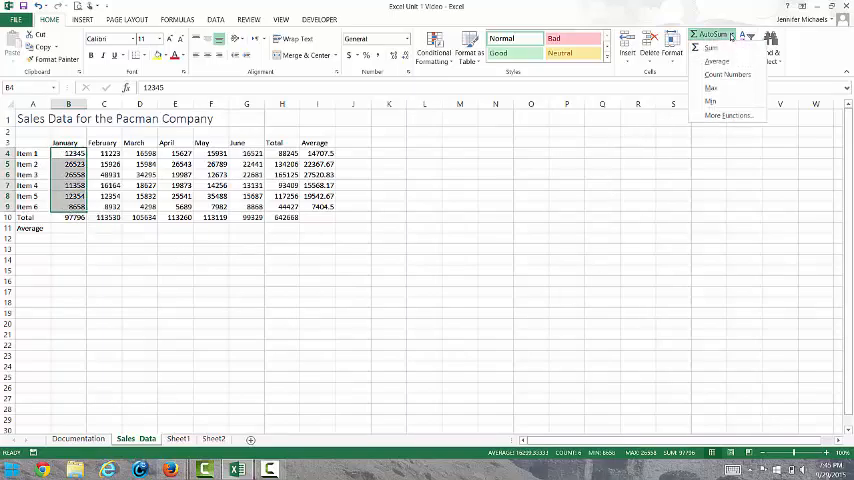
{"action": "left_click", "coordinate": [717, 62]}
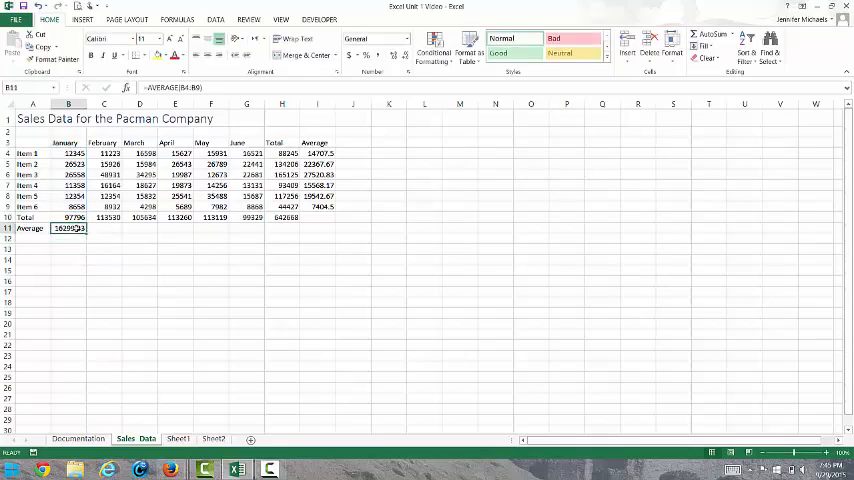
{"action": "left_click_drag", "start_coordinate": [85, 228], "coordinate": [268, 228]}
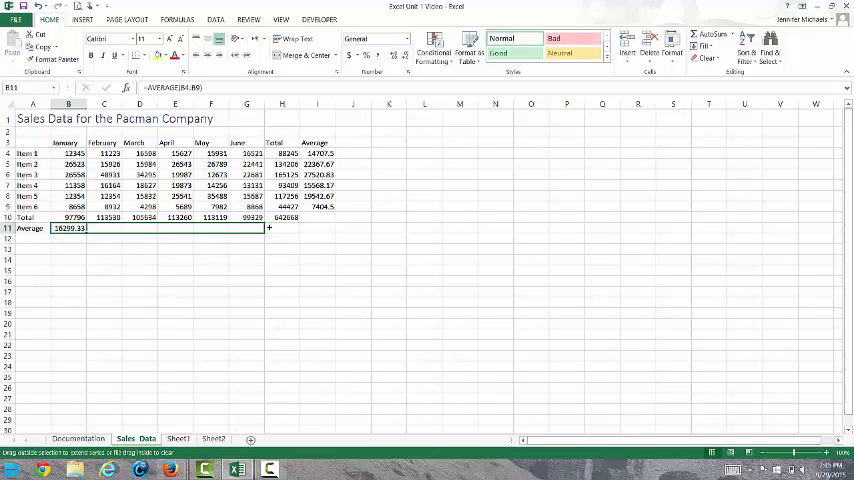
{"action": "left_click_drag", "start_coordinate": [68, 228], "coordinate": [297, 228]}
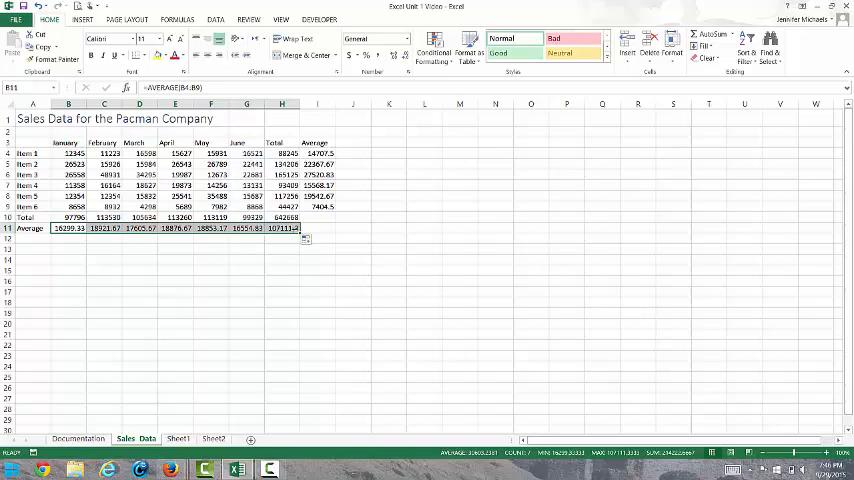
{"action": "mouse_move", "coordinate": [442, 351]}
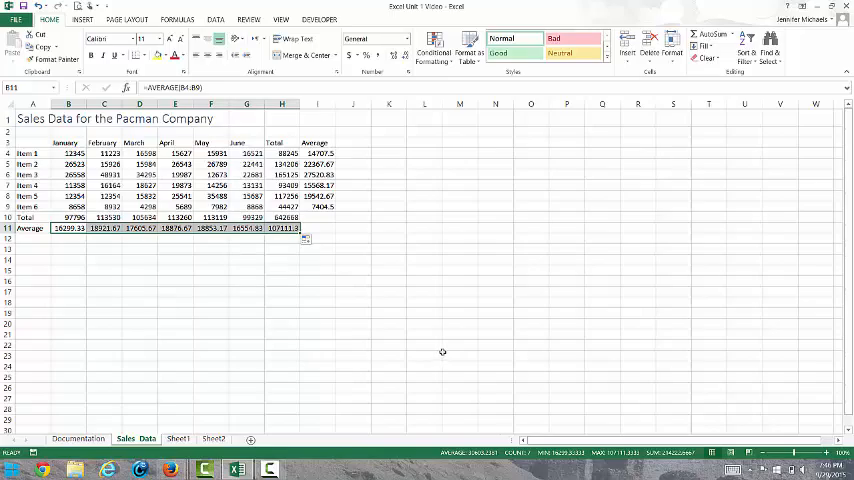
- Label row 13 'Profit', make January's profit 15% of its total, and sum H13 to 96400.2
{"action": "left_click", "coordinate": [33, 247]}
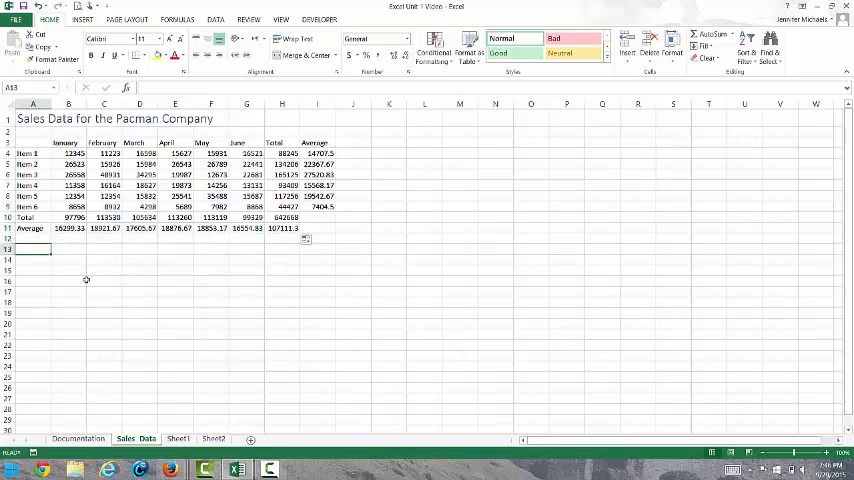
{"action": "type", "text": "Profit"}
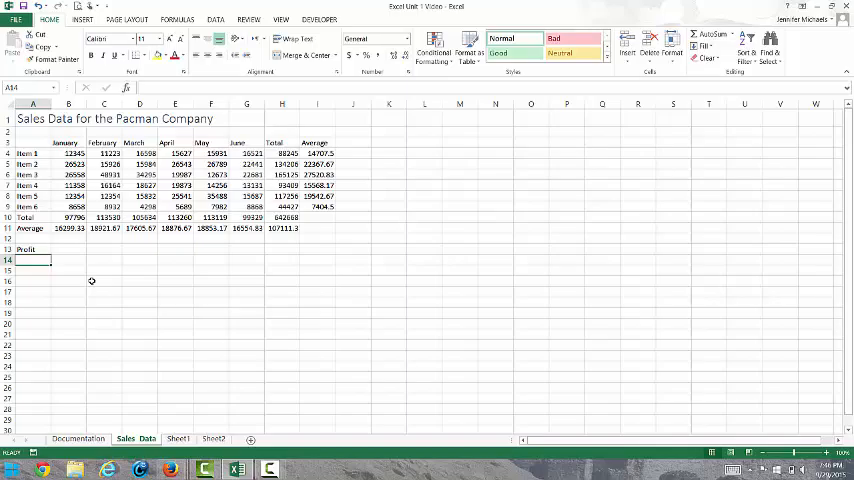
{"action": "left_click", "coordinate": [68, 248]}
{"action": "type", "text": "=B10*"}
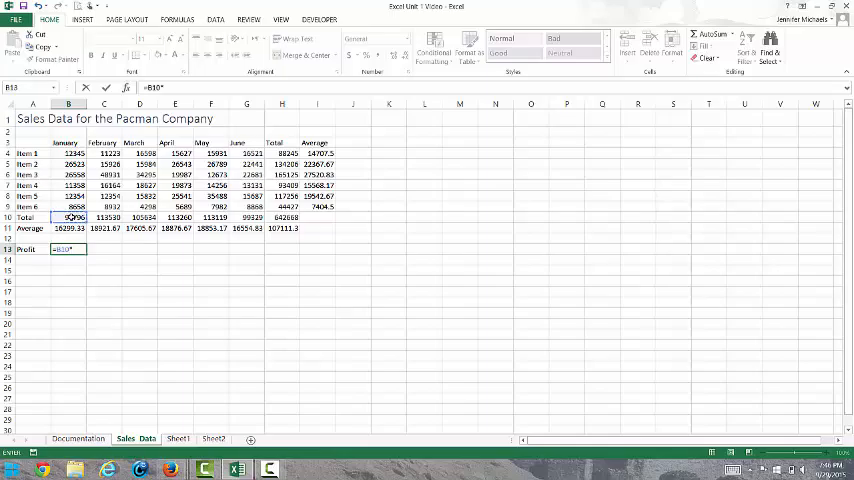
{"action": "type", "text": "15"}
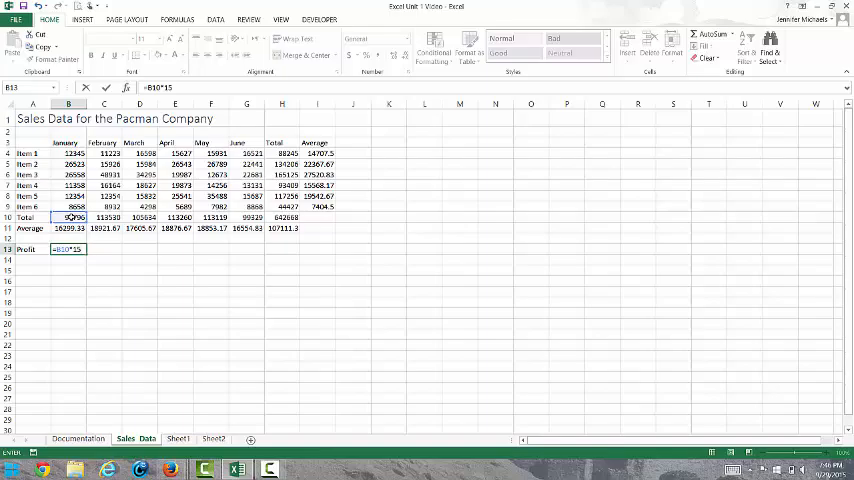
{"action": "type", "text": "%"}
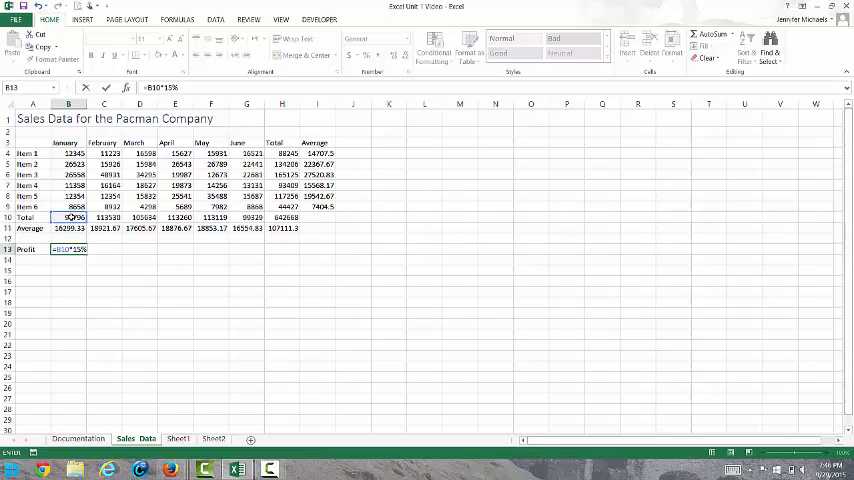
{"action": "key", "text": "Return"}
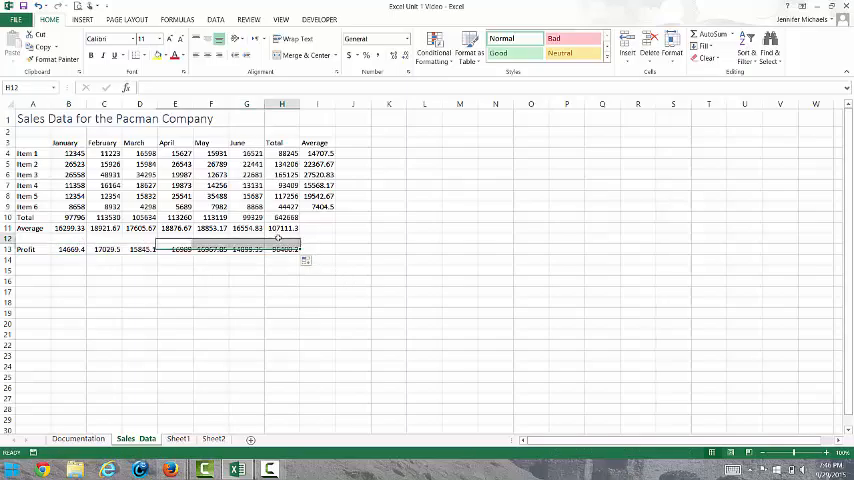
{"action": "left_click", "coordinate": [282, 249]}
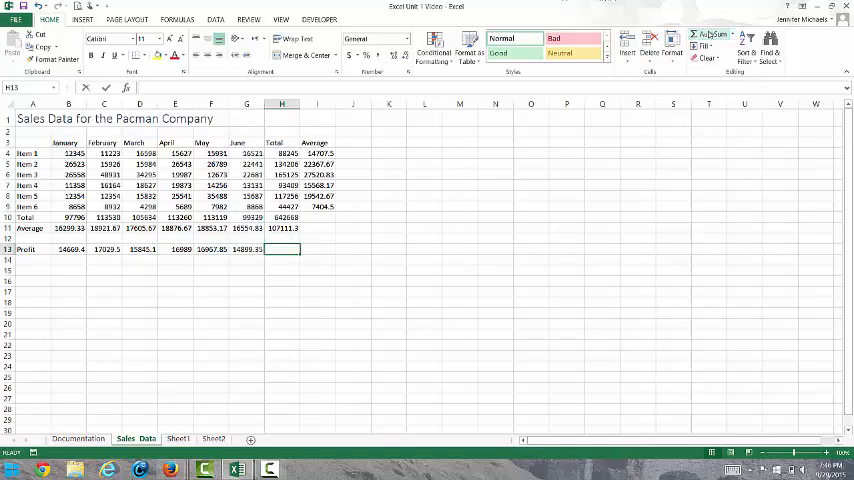
{"action": "key", "text": "Return"}
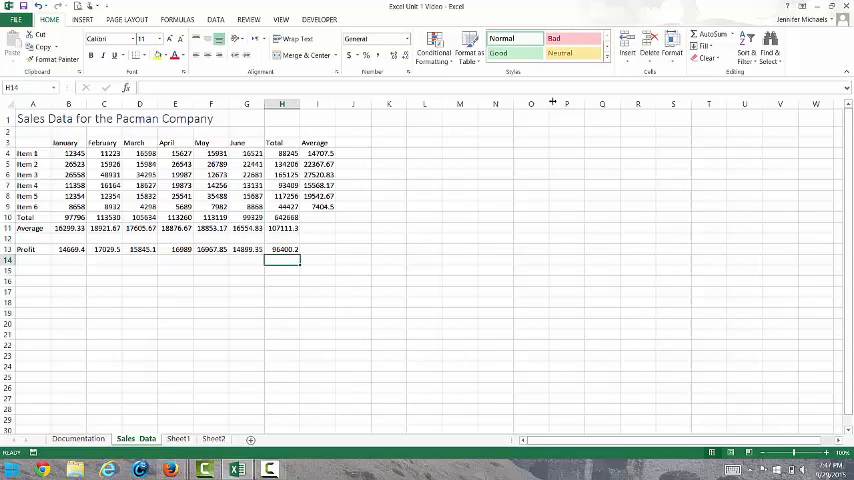
- Select the month headings, then the sales figures from B4 to the Average row
{"action": "left_click", "coordinate": [68, 142]}
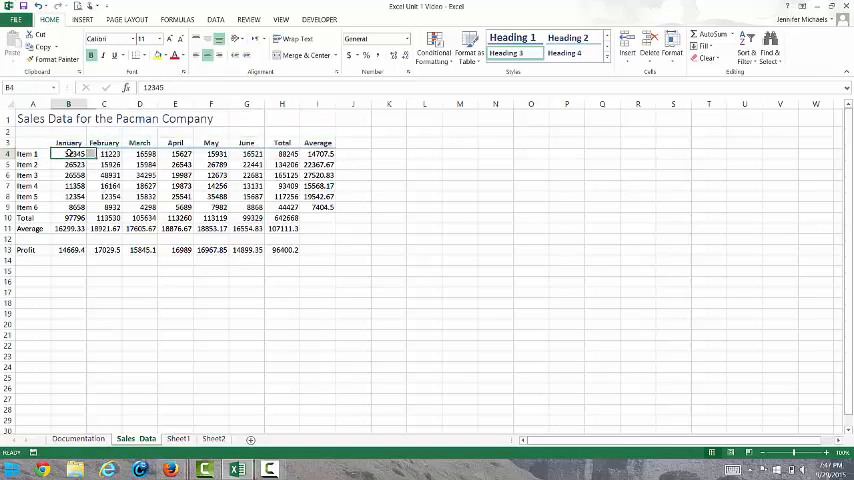
{"action": "left_click_drag", "start_coordinate": [68, 153], "coordinate": [317, 228]}
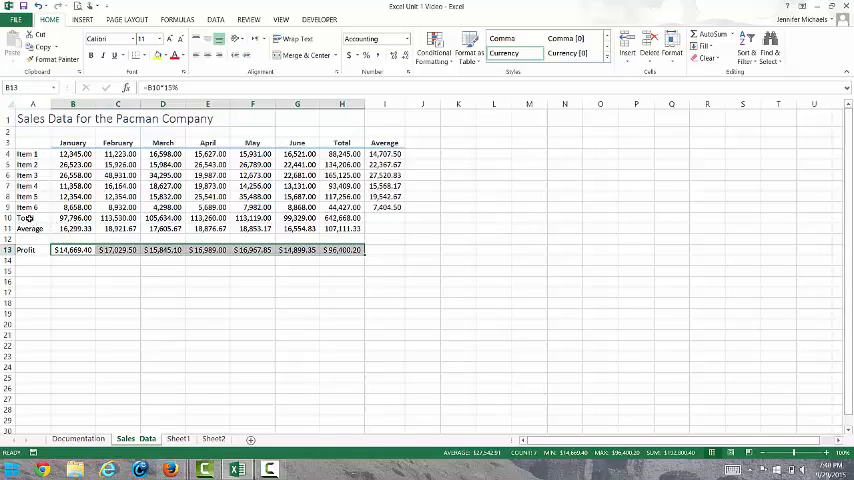
- Apply the Total cell style to row 10
{"action": "left_click", "coordinate": [32, 218]}
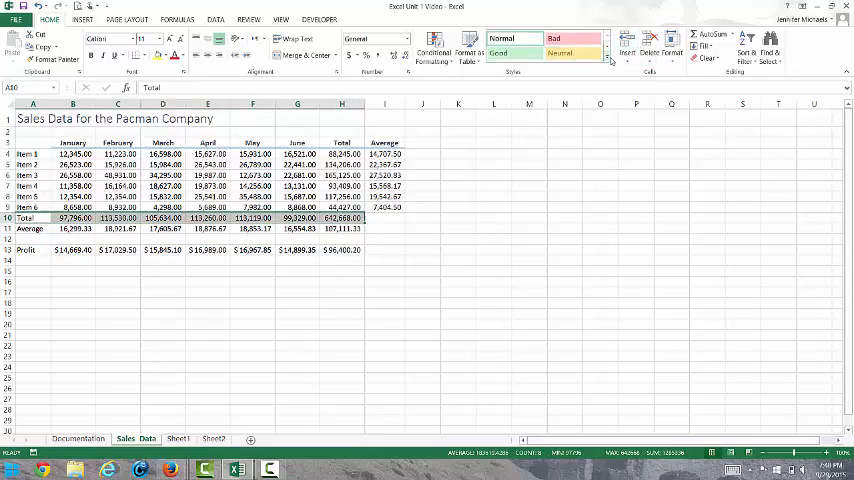
{"action": "left_click", "coordinate": [610, 57]}
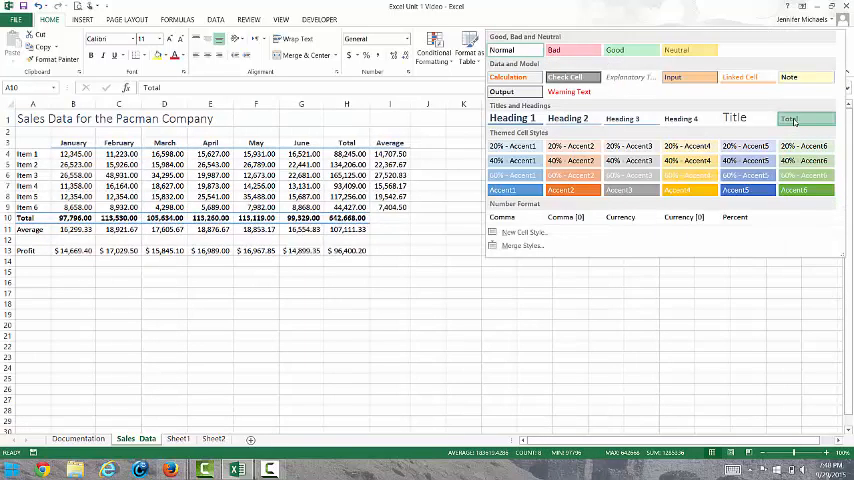
{"action": "left_click", "coordinate": [805, 118]}
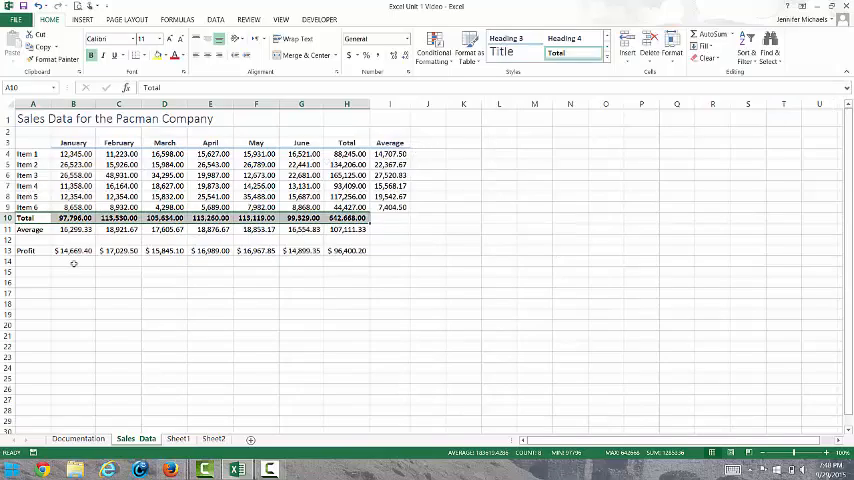
- Fill the Total and Profit rows with yellow
{"action": "left_click", "coordinate": [25, 250]}
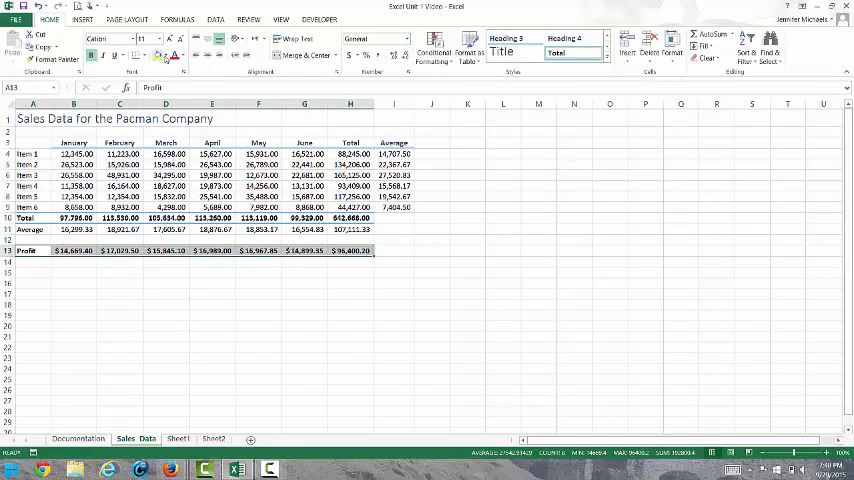
{"action": "left_click", "coordinate": [167, 55]}
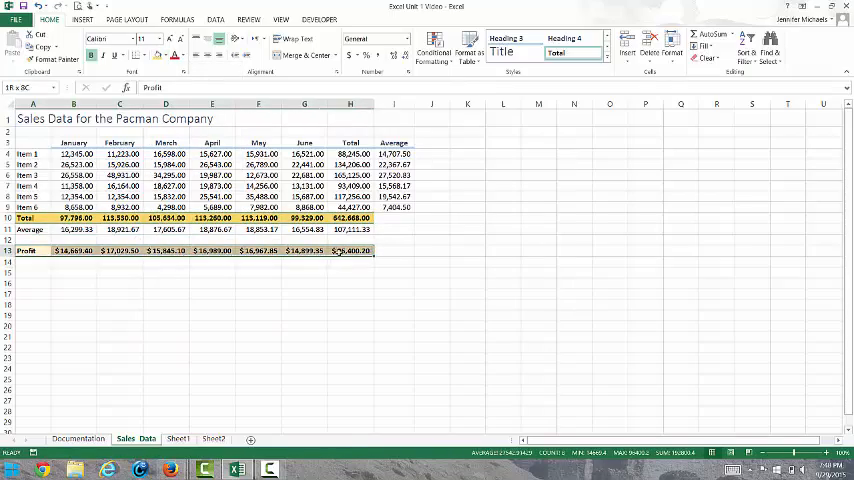
{"action": "left_click", "coordinate": [213, 337]}
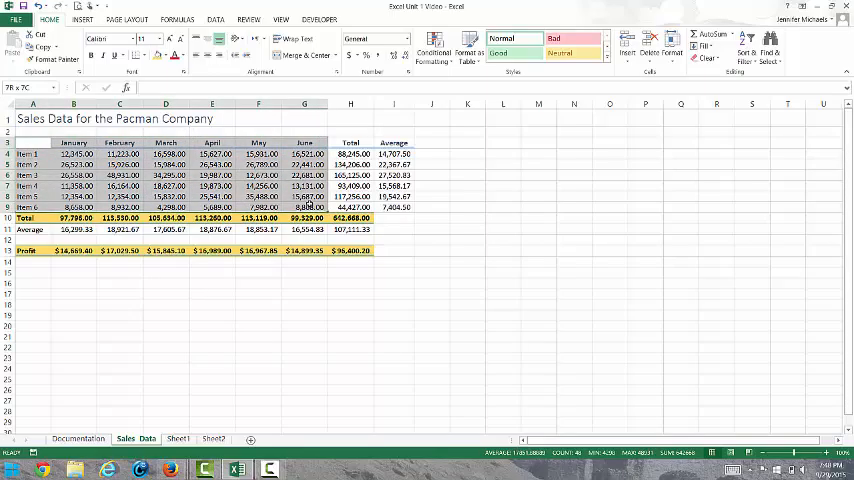
- Insert a 2-D clustered column chart of A3:G9 and move it below the table
{"action": "left_click", "coordinate": [21, 141]}
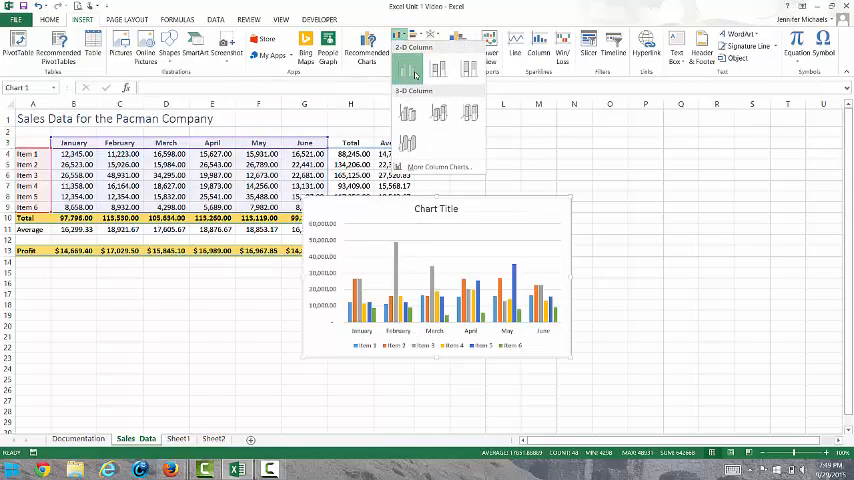
{"action": "left_click", "coordinate": [408, 68]}
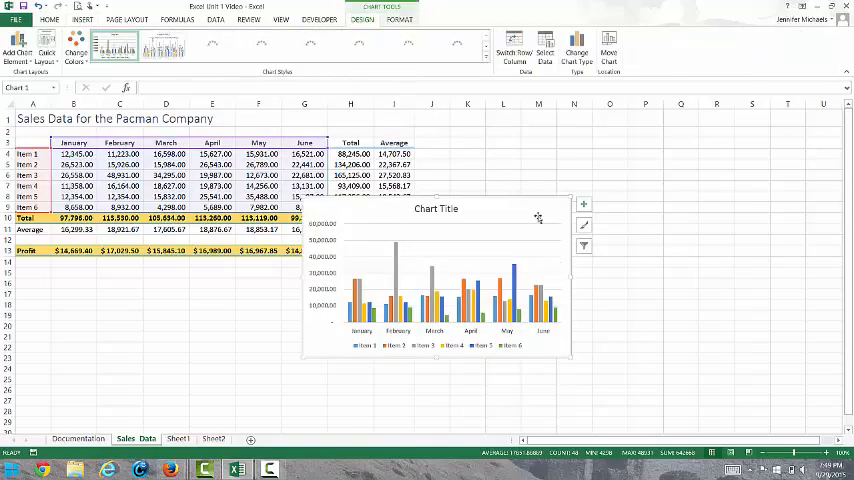
{"action": "left_click_drag", "start_coordinate": [436, 270], "coordinate": [160, 360]}
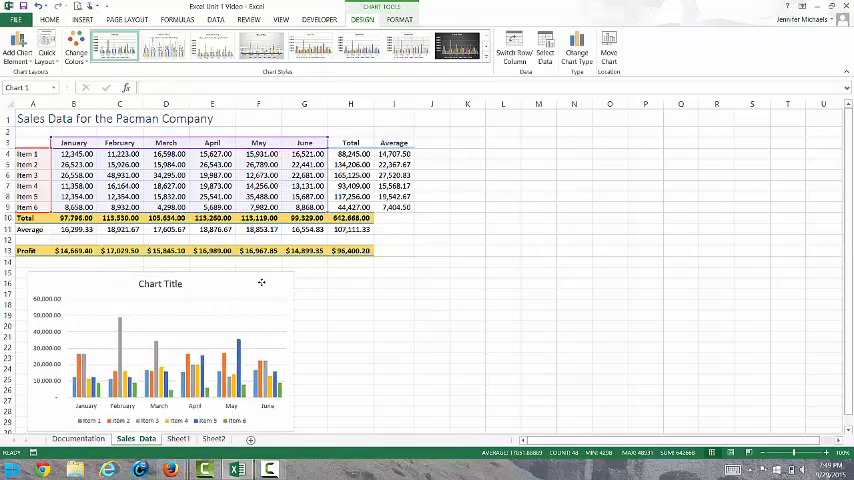
{"action": "left_click", "coordinate": [160, 360]}
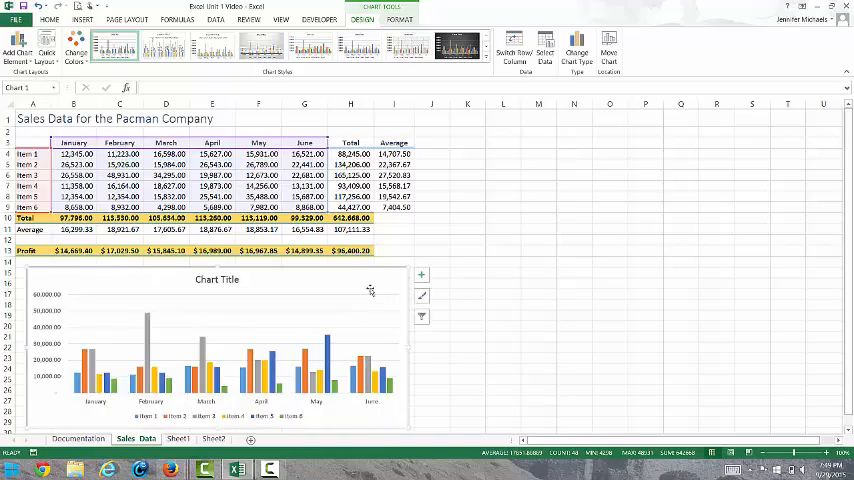
{"action": "mouse_move", "coordinate": [361, 283]}
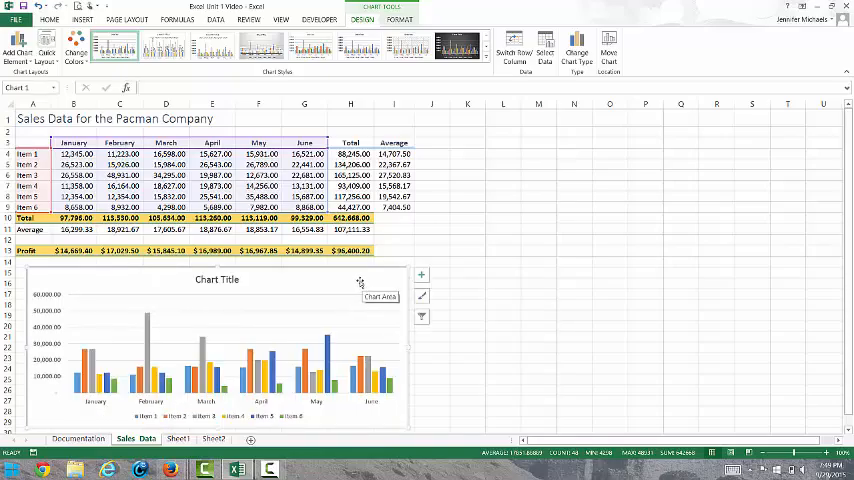
{"action": "mouse_move", "coordinate": [325, 261]}
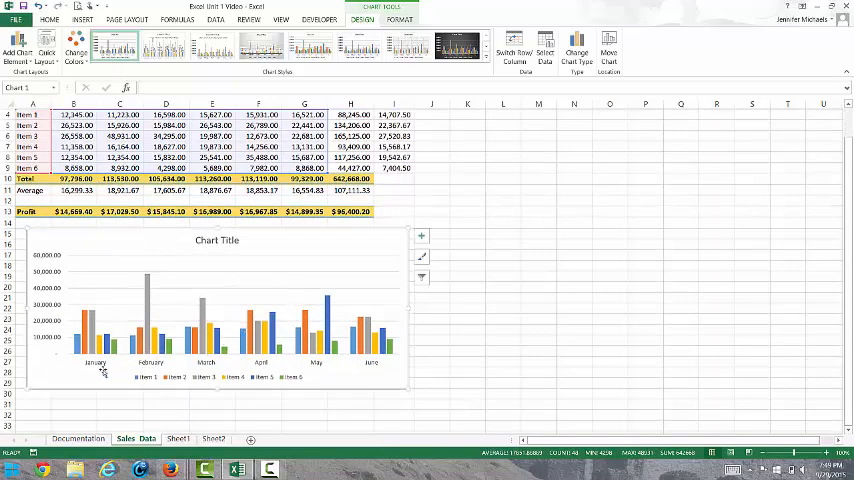
{"action": "mouse_move", "coordinate": [184, 352]}
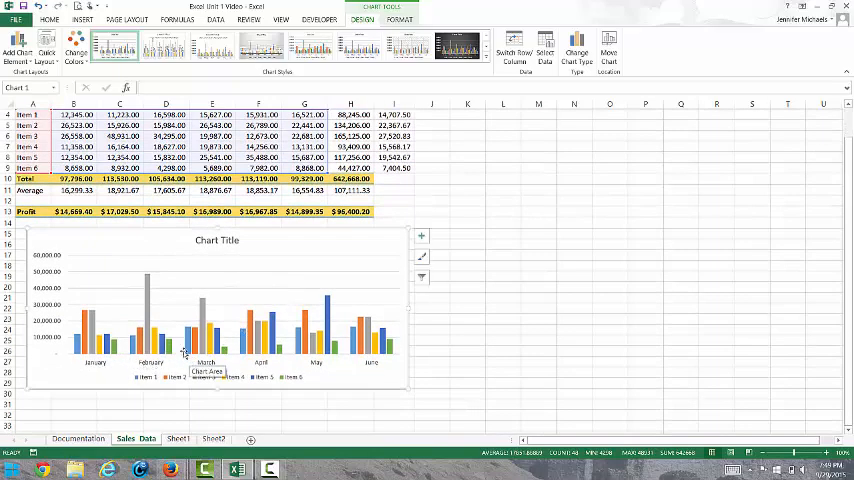
{"action": "mouse_move", "coordinate": [205, 345]}
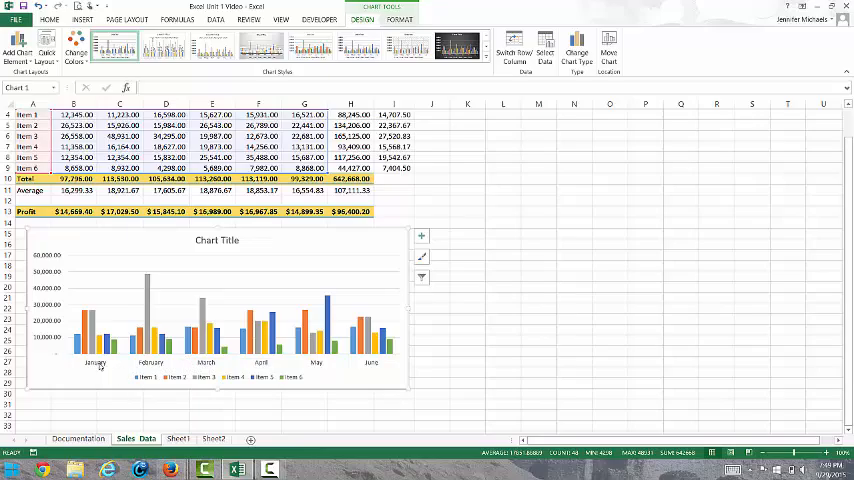
{"action": "mouse_move", "coordinate": [210, 355]}
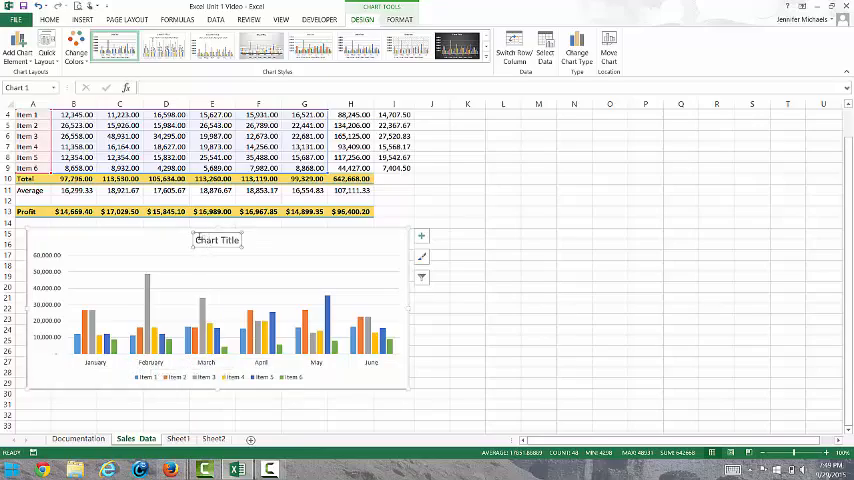
- Retitle the chart 'Sales of Items by Month'
{"action": "double_click", "coordinate": [217, 240]}
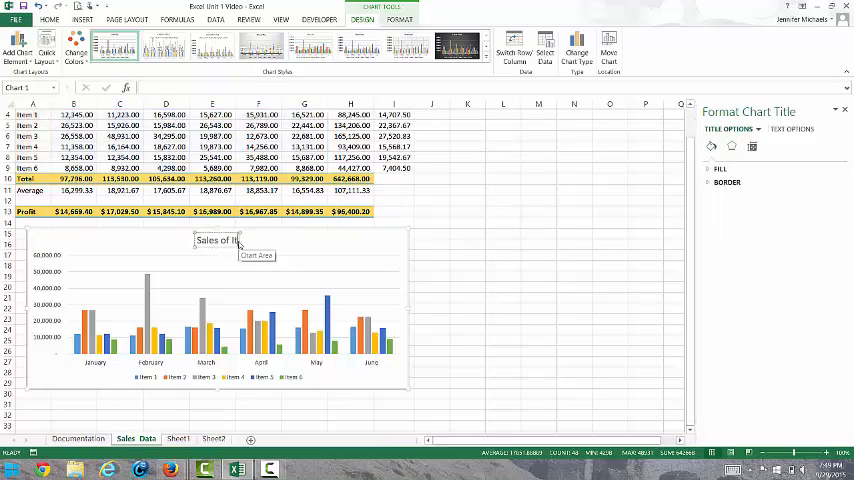
{"action": "type", "text": "Sales of Items by Month"}
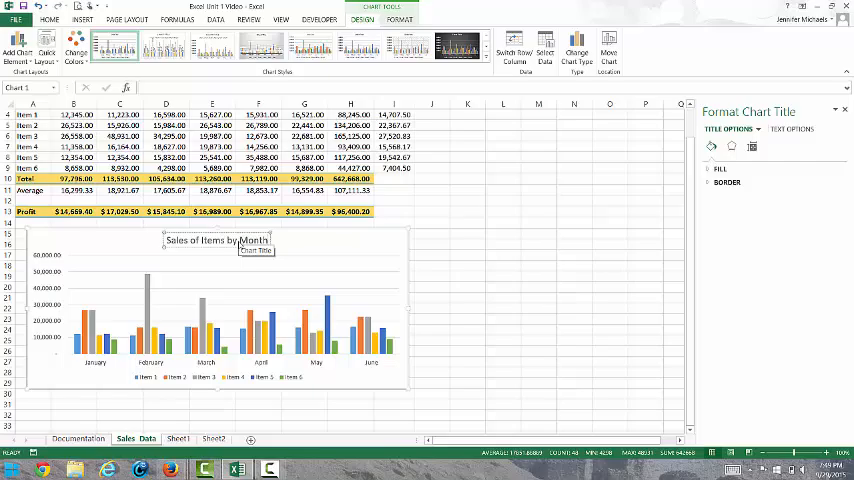
{"action": "left_click", "coordinate": [467, 286]}
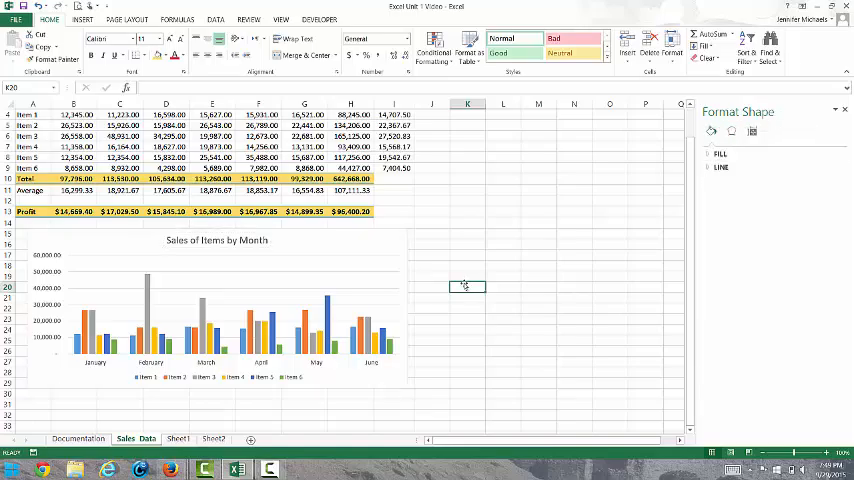
{"action": "mouse_move", "coordinate": [448, 287]}
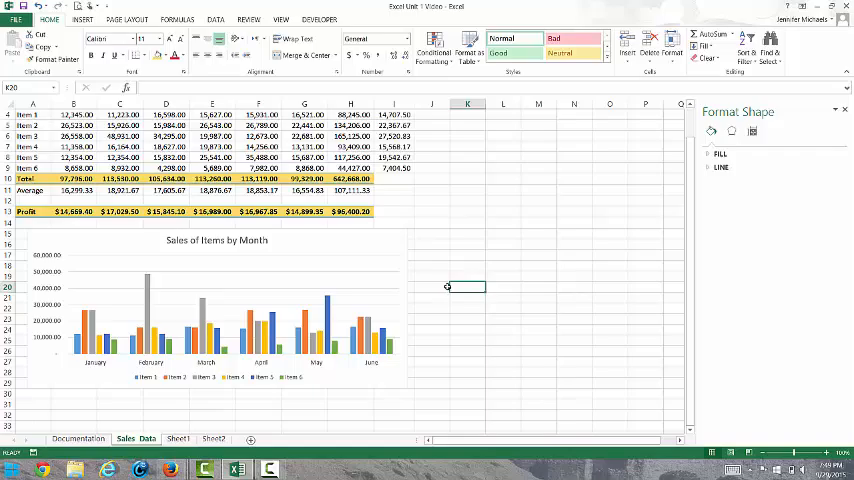